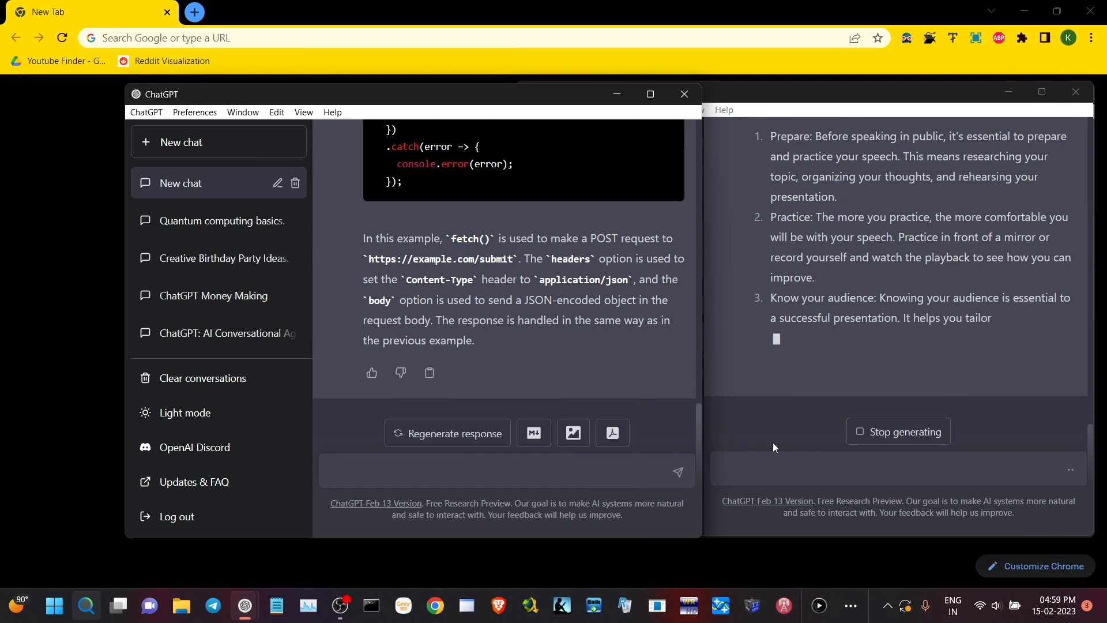
Open a second ChatGPT window alongside the public-speaking chat that is still answering
{"action": "left_click", "coordinate": [447, 434]}
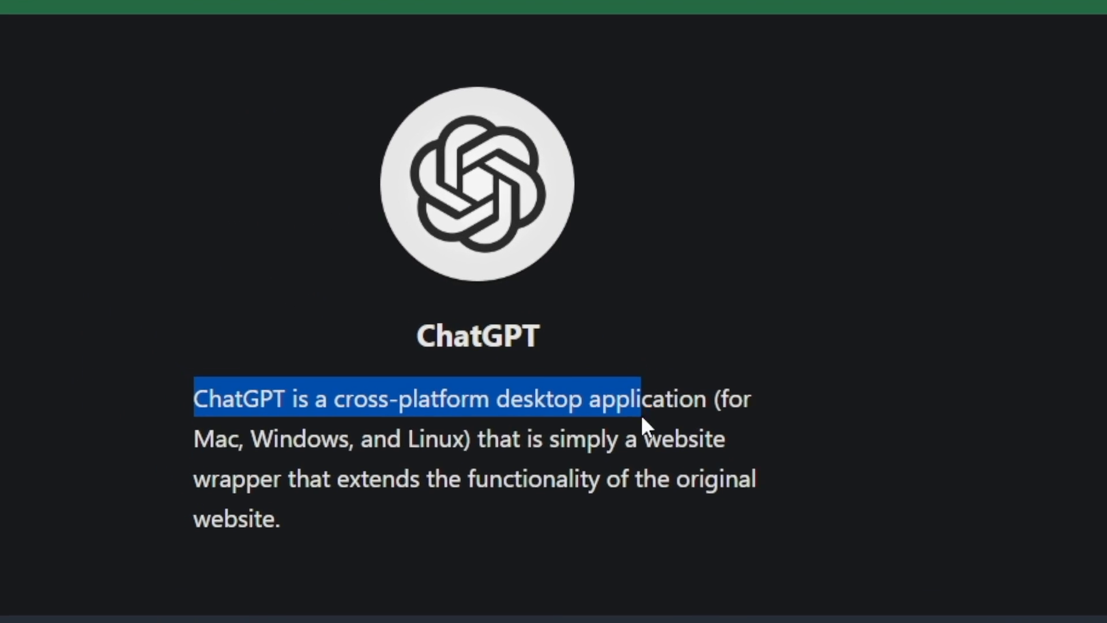
Highlight the README sentence describing ChatGPT as a cross-platform desktop wrapper
{"action": "left_click_drag", "start_coordinate": [635, 397], "coordinate": [706, 441]}
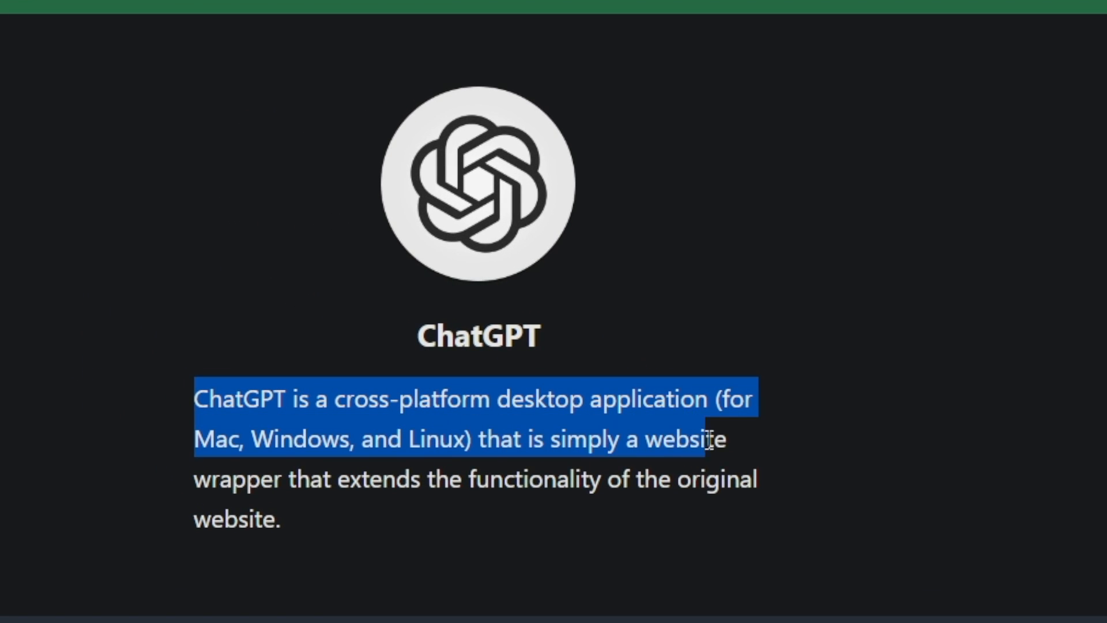
{"action": "left_click", "coordinate": [319, 479]}
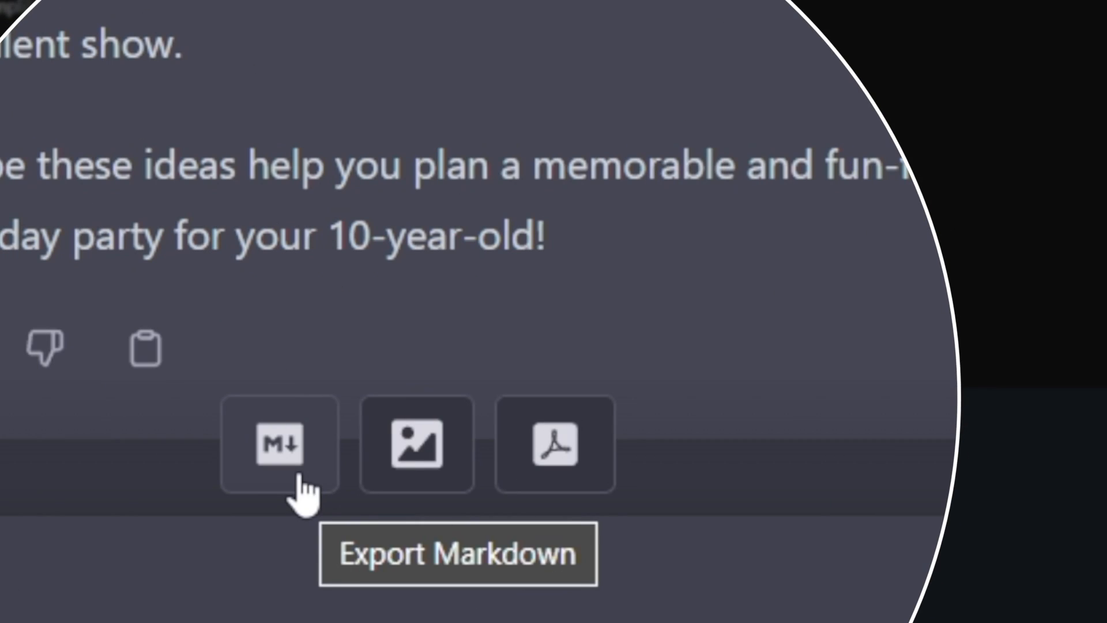
{"action": "mouse_move", "coordinate": [552, 446]}
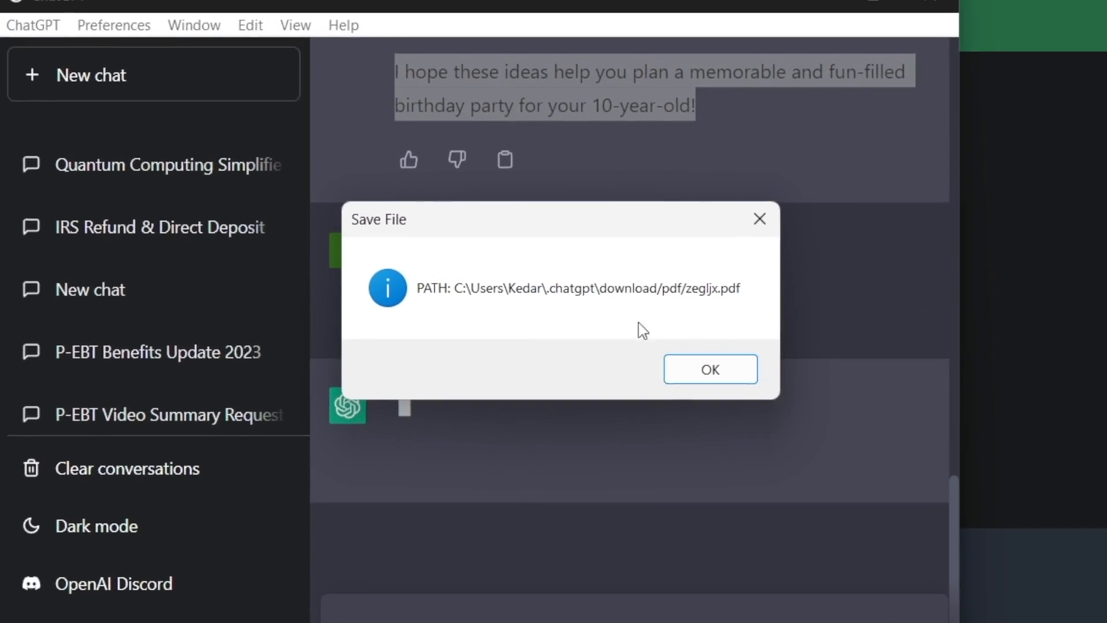
Dismiss the save notice and open the exported birthday-ideas PDF in Chrome
{"action": "left_click", "coordinate": [711, 369]}
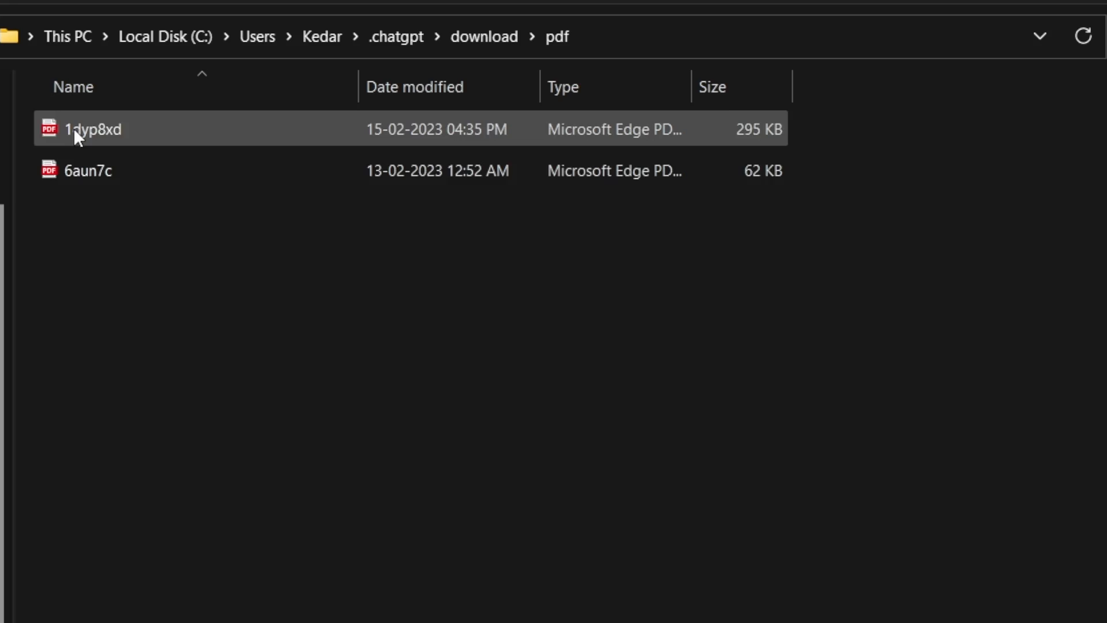
{"action": "double_click", "coordinate": [87, 127]}
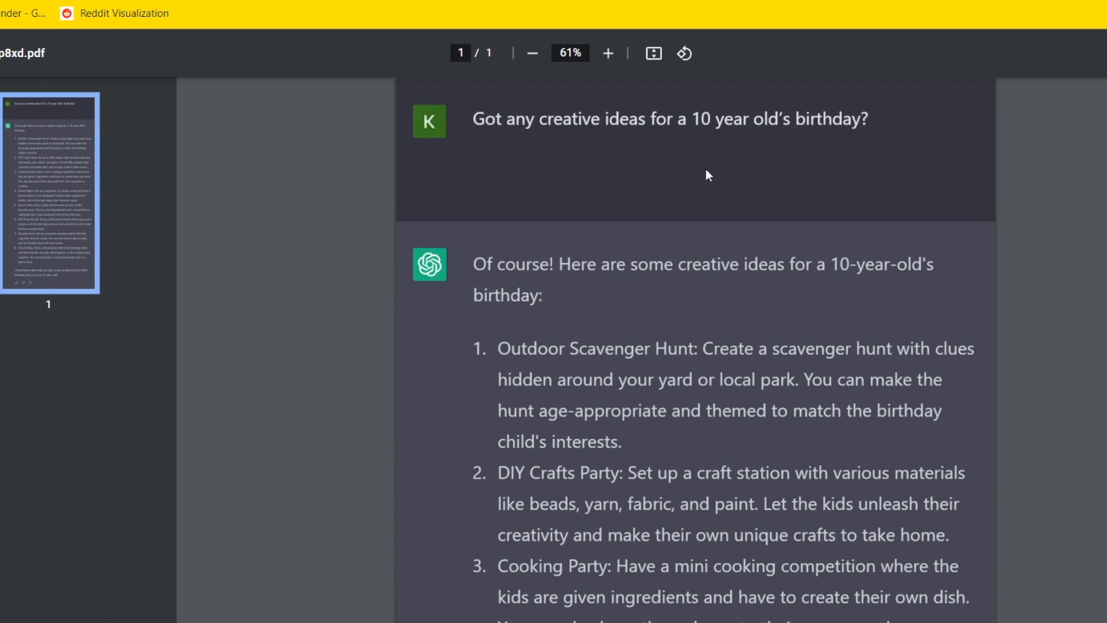
{"action": "scroll", "scroll_direction": "down", "scroll_amount": 3}
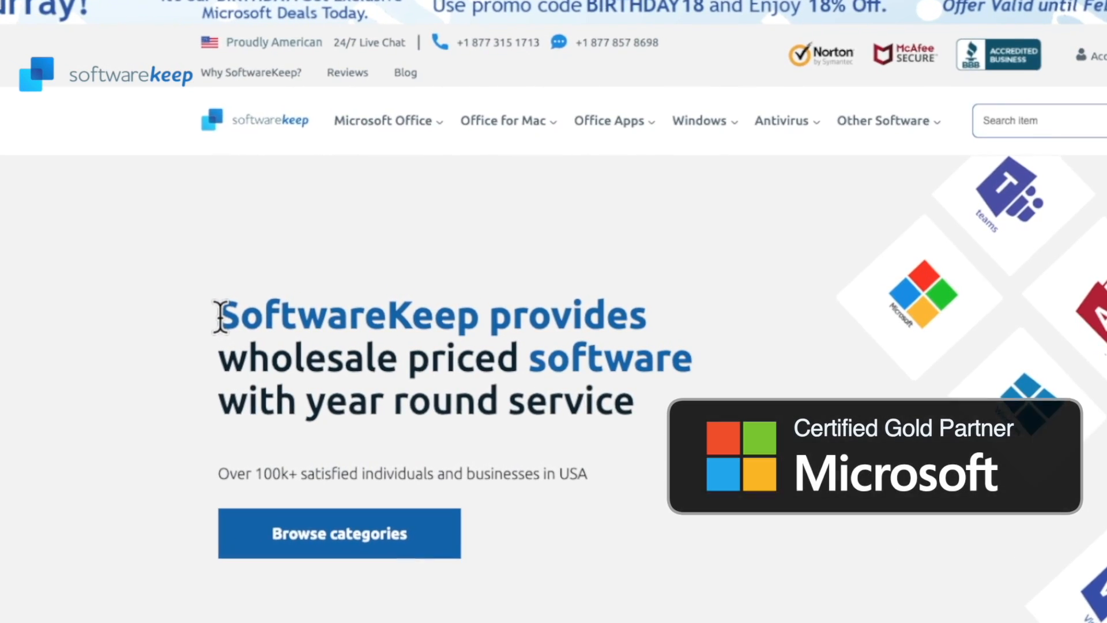
Browse the SoftwareKeep store and open the Microsoft Office 365 Enterprise E1 page
{"action": "scroll", "scroll_direction": "down", "scroll_amount": 3}
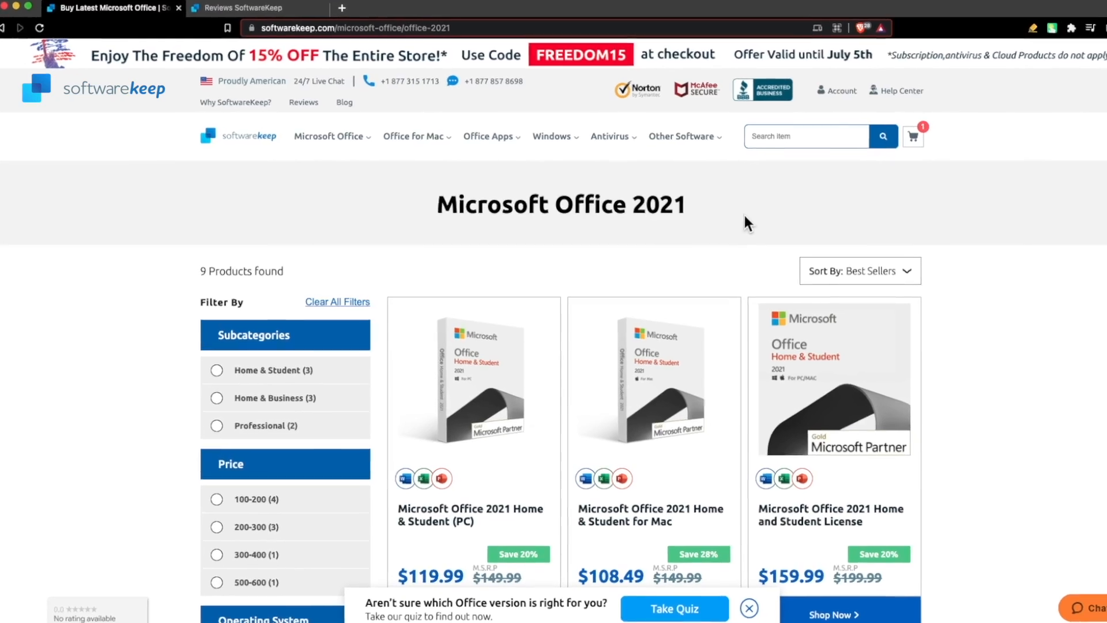
{"action": "scroll", "scroll_direction": "down", "scroll_amount": 3}
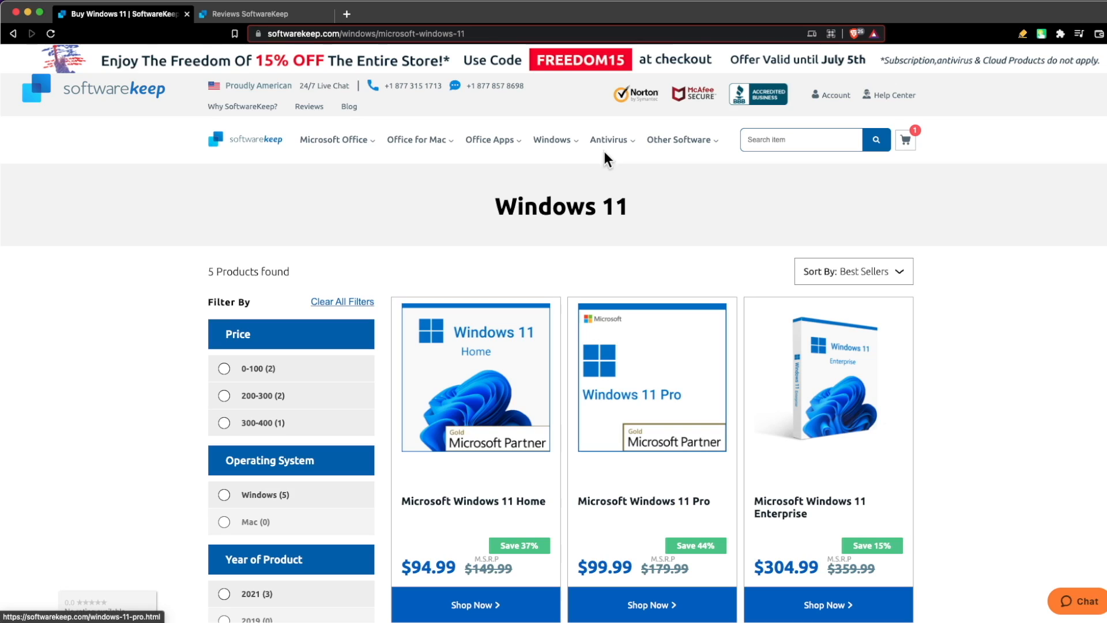
{"action": "left_click", "coordinate": [608, 140]}
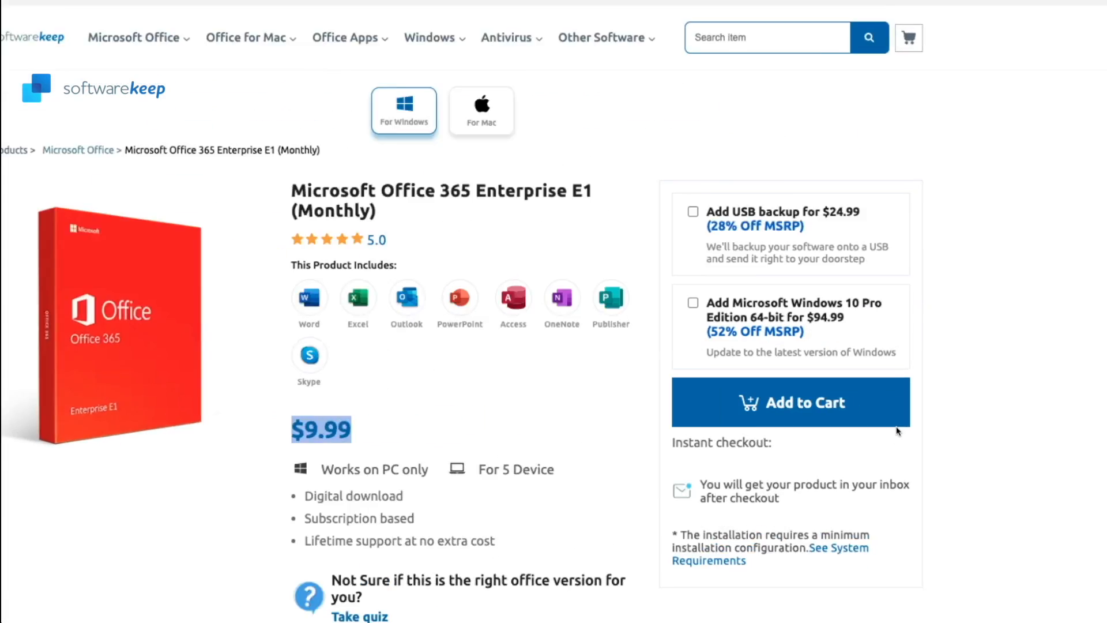
{"action": "left_click", "coordinate": [790, 402]}
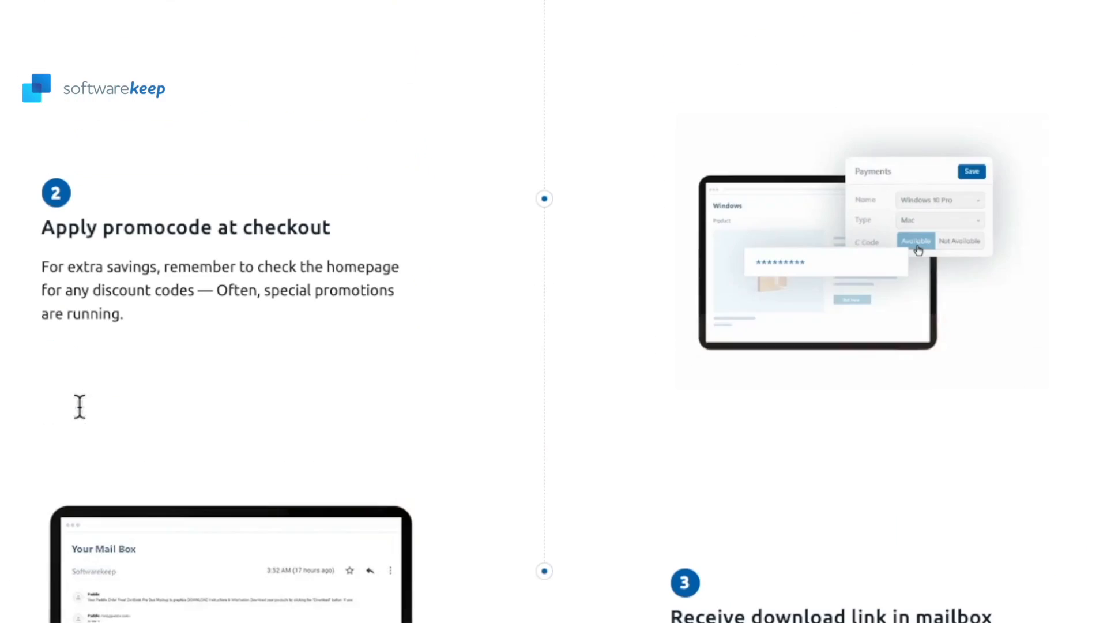
Add Office 365 Enterprise E1 ($9.99) to the cart and apply discount code HTG21
{"action": "scroll", "scroll_direction": "down", "scroll_amount": 3}
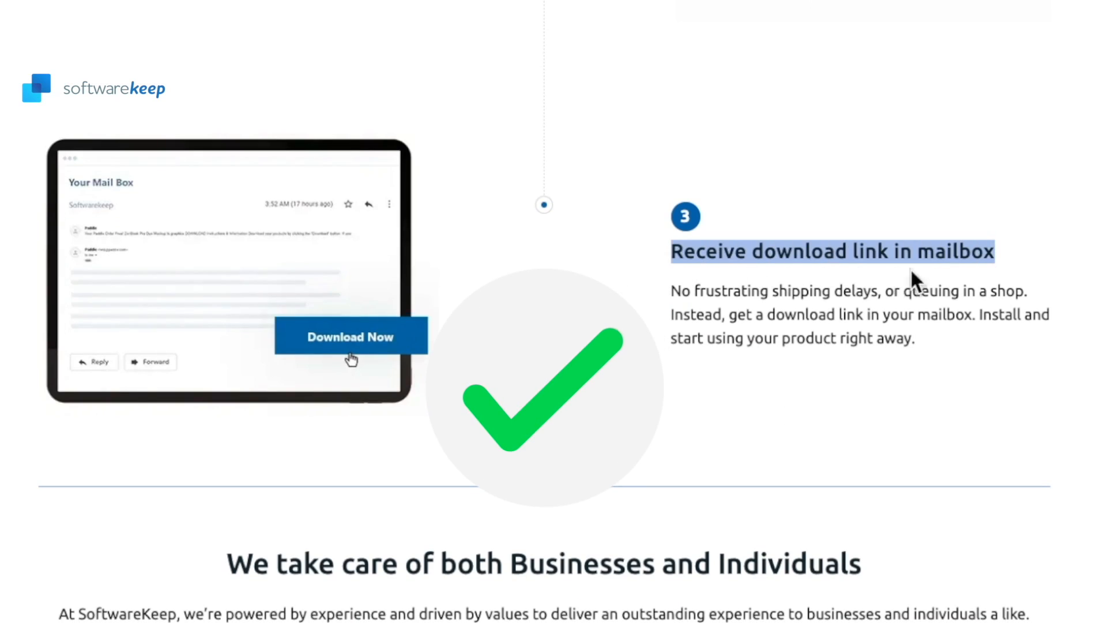
{"action": "scroll", "scroll_direction": "up", "scroll_amount": 3}
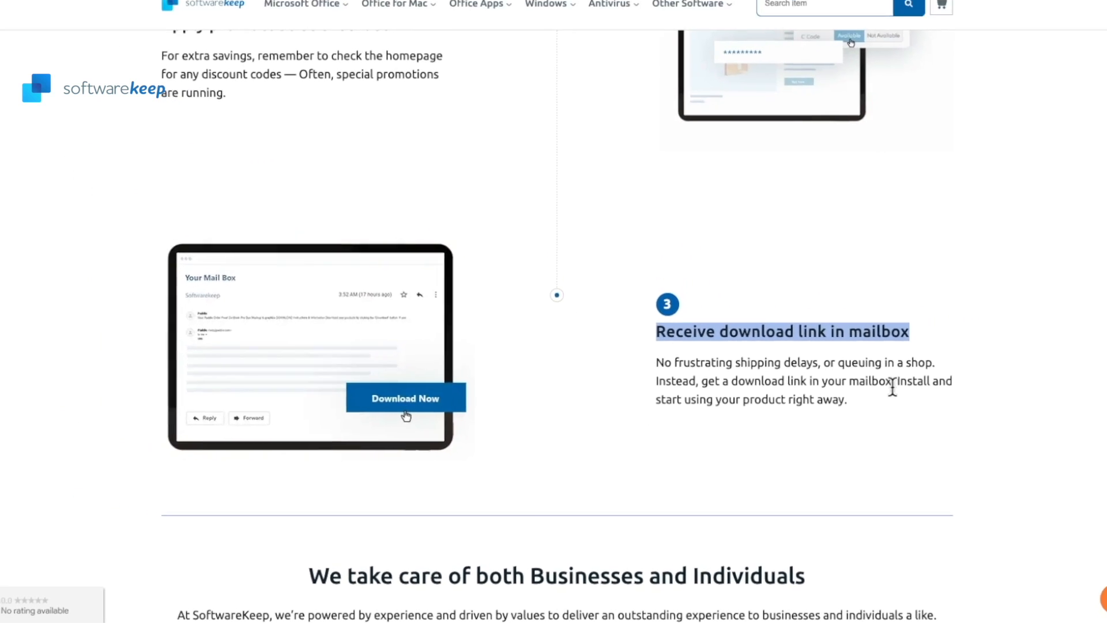
{"action": "scroll", "scroll_direction": "down", "scroll_amount": 3}
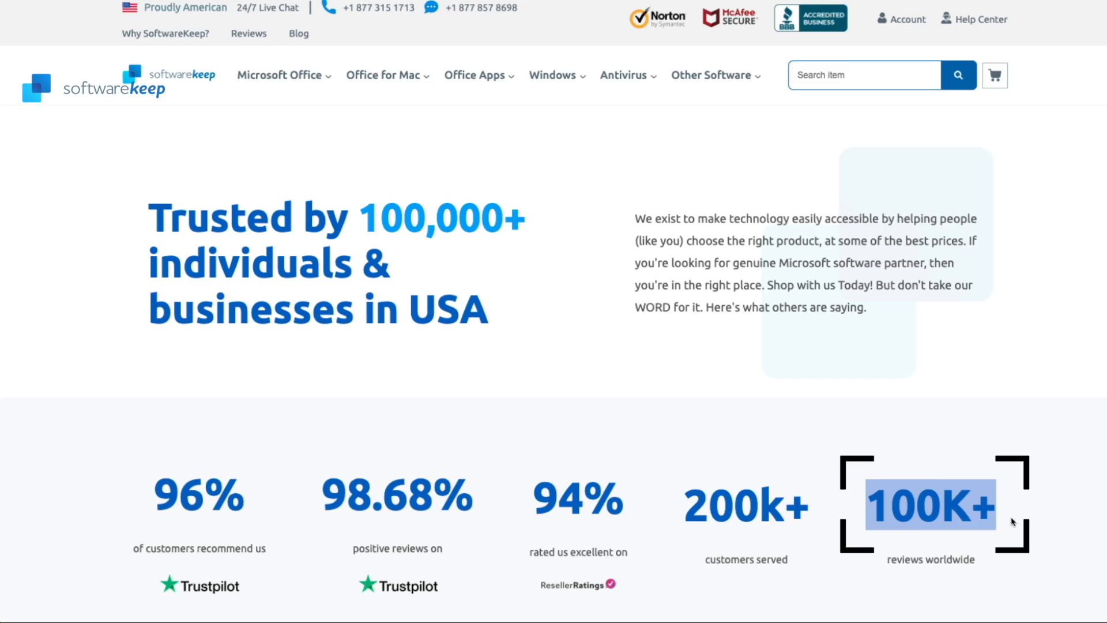
{"action": "scroll", "scroll_direction": "down", "scroll_amount": 3}
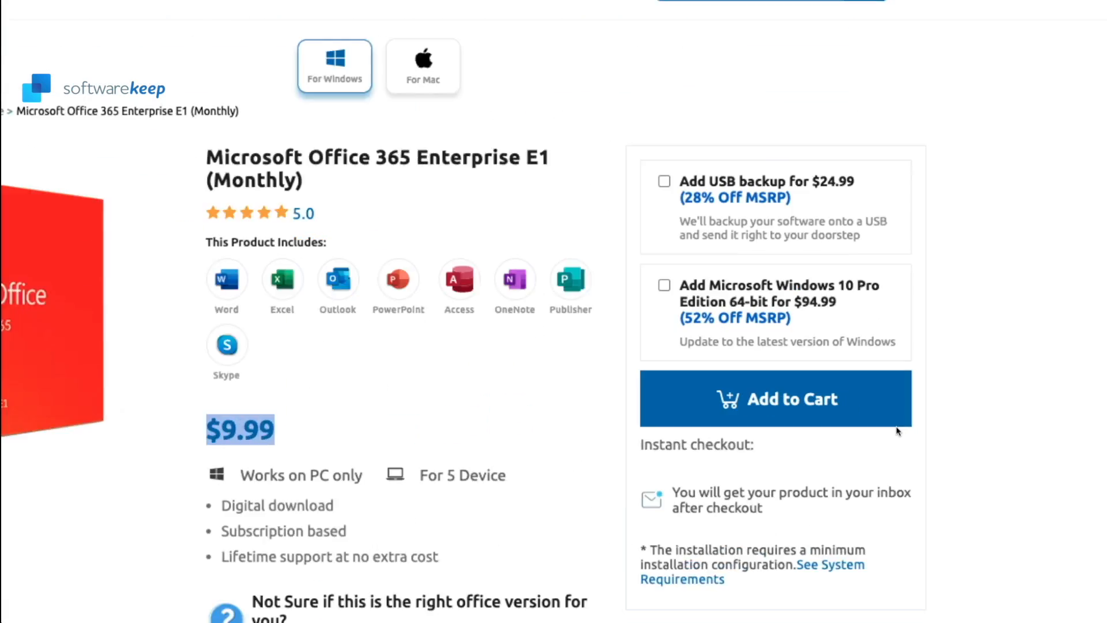
{"action": "left_click", "coordinate": [776, 398]}
{"action": "type", "text": "HTG21"}
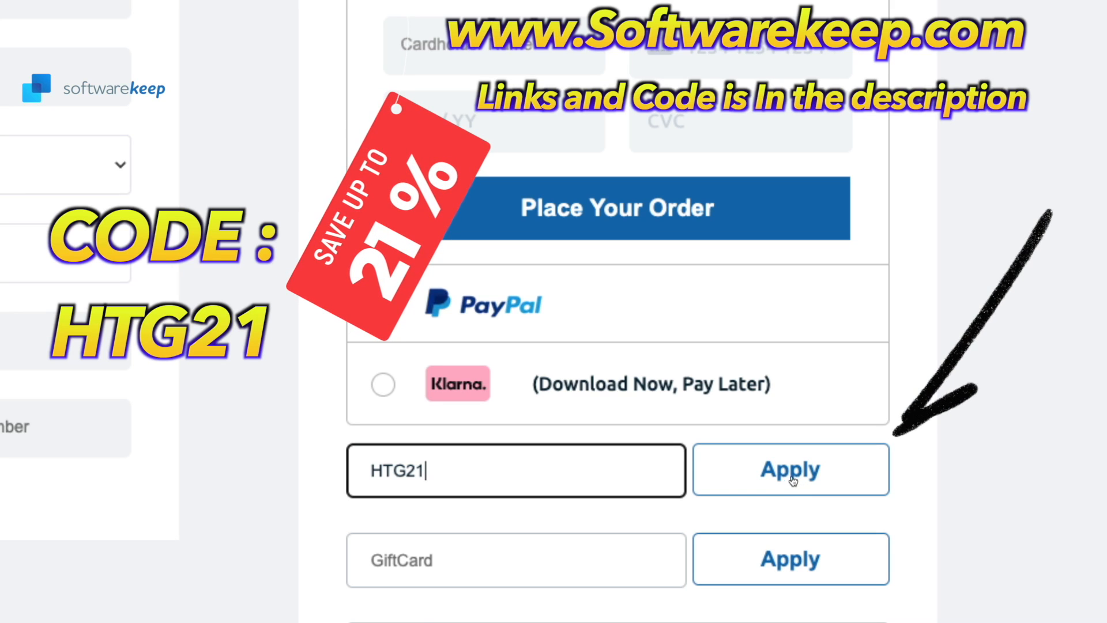
{"action": "left_click", "coordinate": [790, 469]}
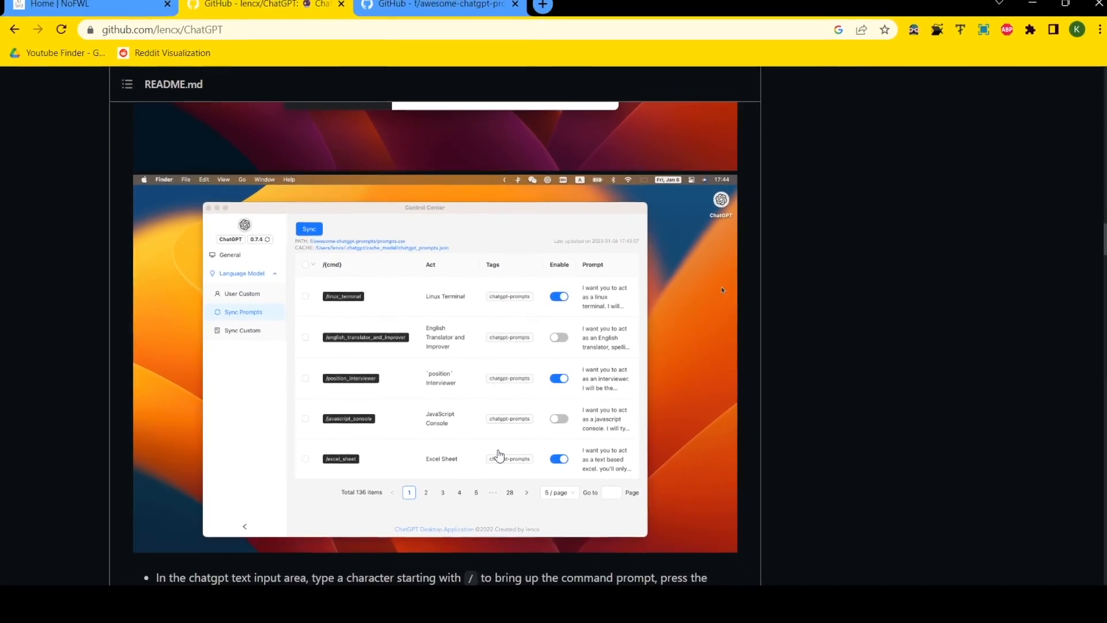
Download ChatGPT_0.10.3_x64_en-US.msi from the v0.10.3 release Assets list
{"action": "scroll", "scroll_direction": "down", "scroll_amount": 3}
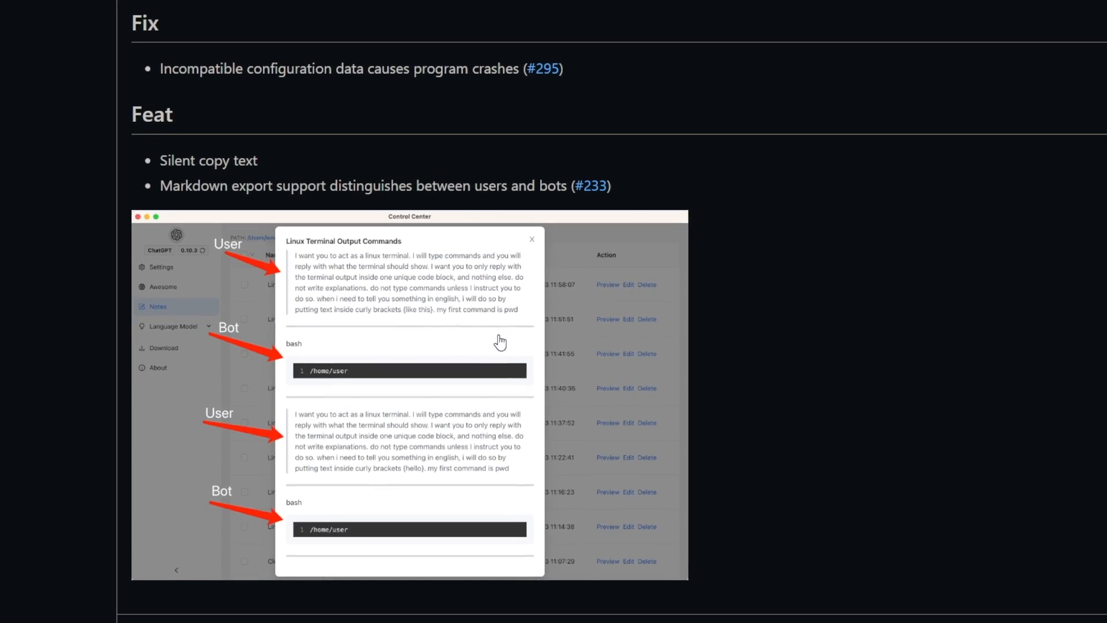
{"action": "scroll", "scroll_direction": "down", "scroll_amount": 3}
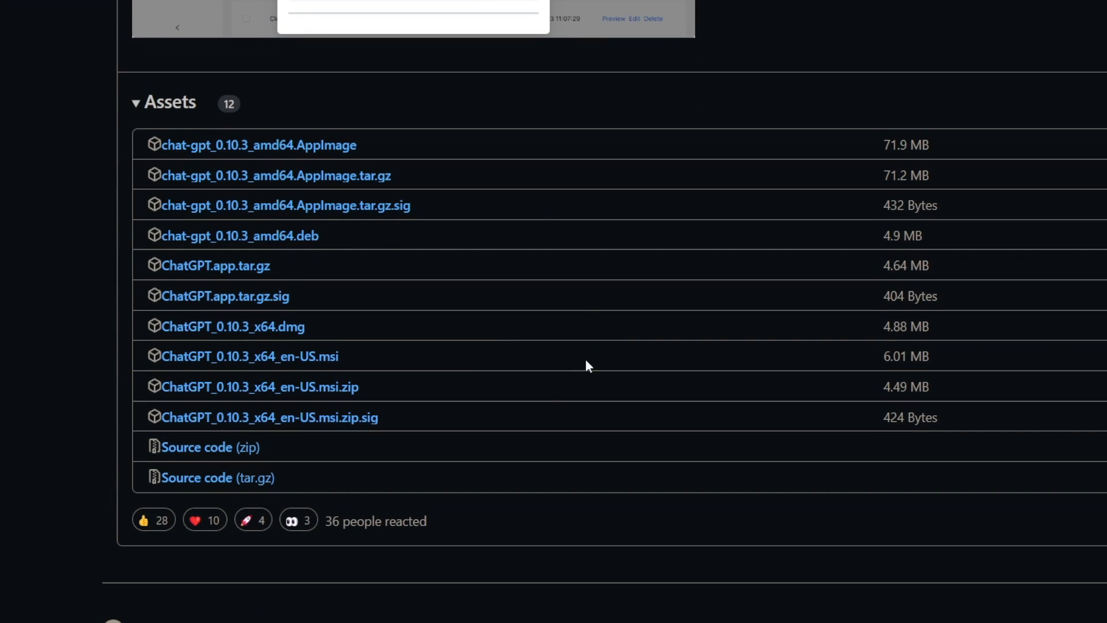
{"action": "mouse_move", "coordinate": [176, 455]}
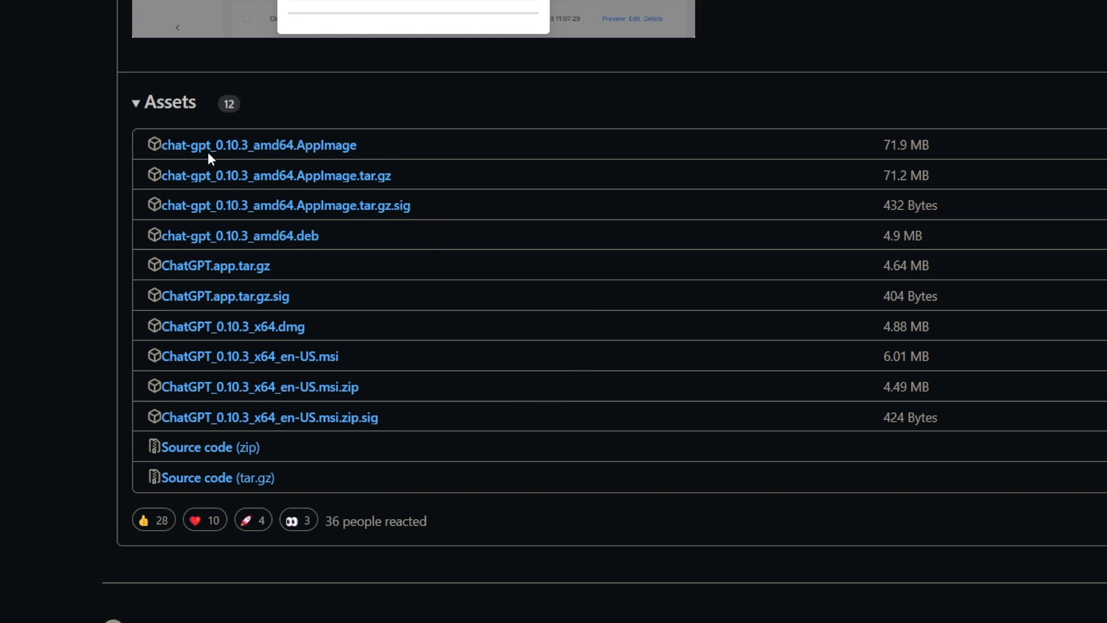
{"action": "mouse_move", "coordinate": [322, 180]}
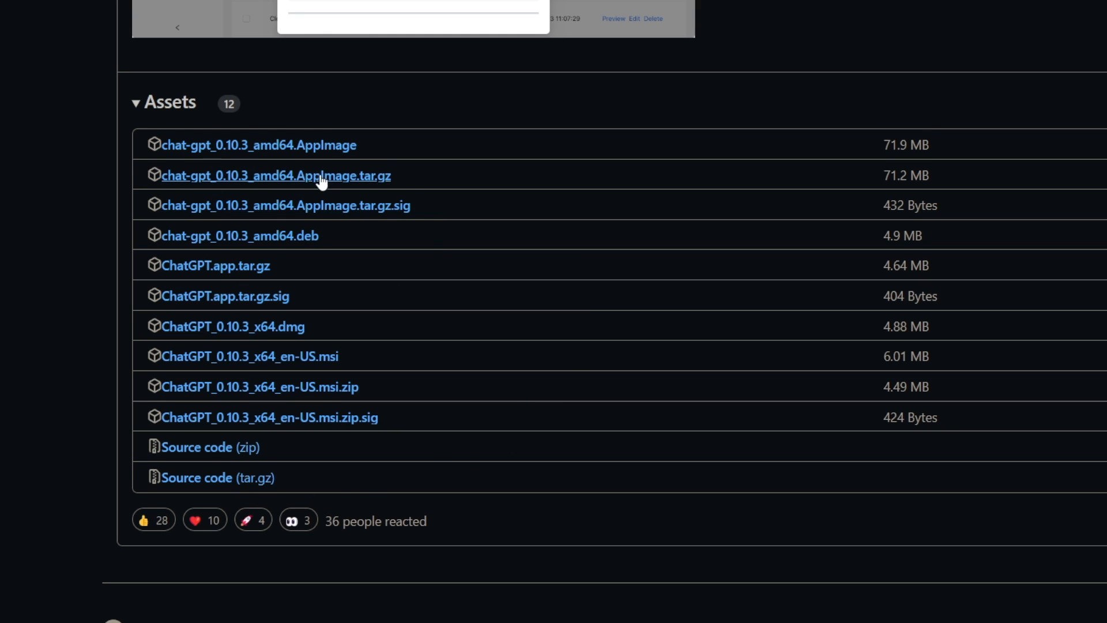
{"action": "mouse_move", "coordinate": [256, 336]}
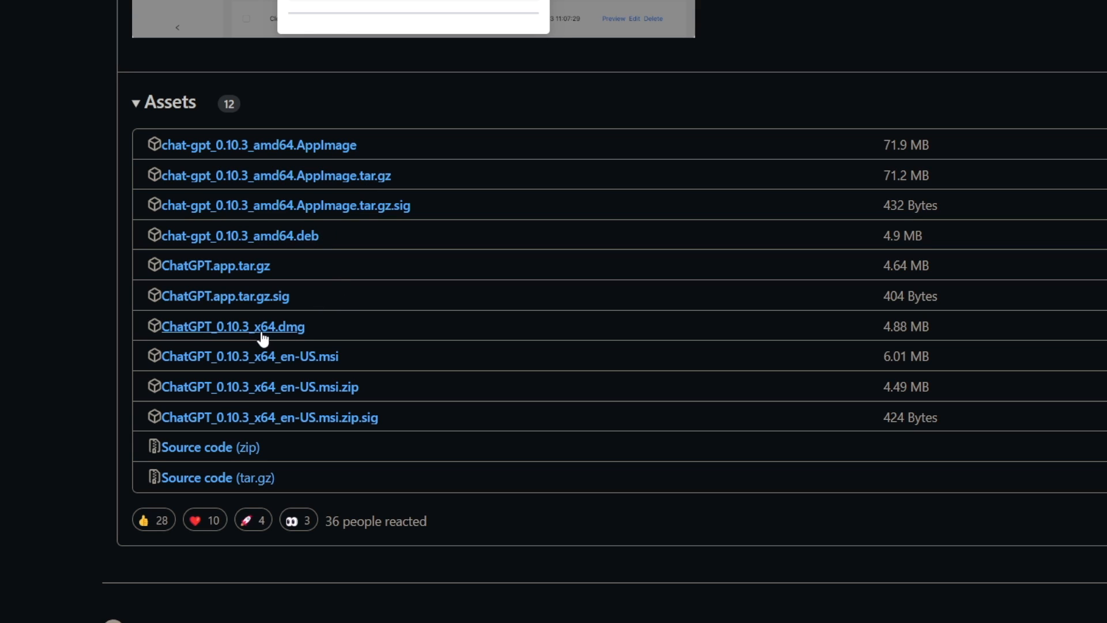
{"action": "mouse_move", "coordinate": [274, 394]}
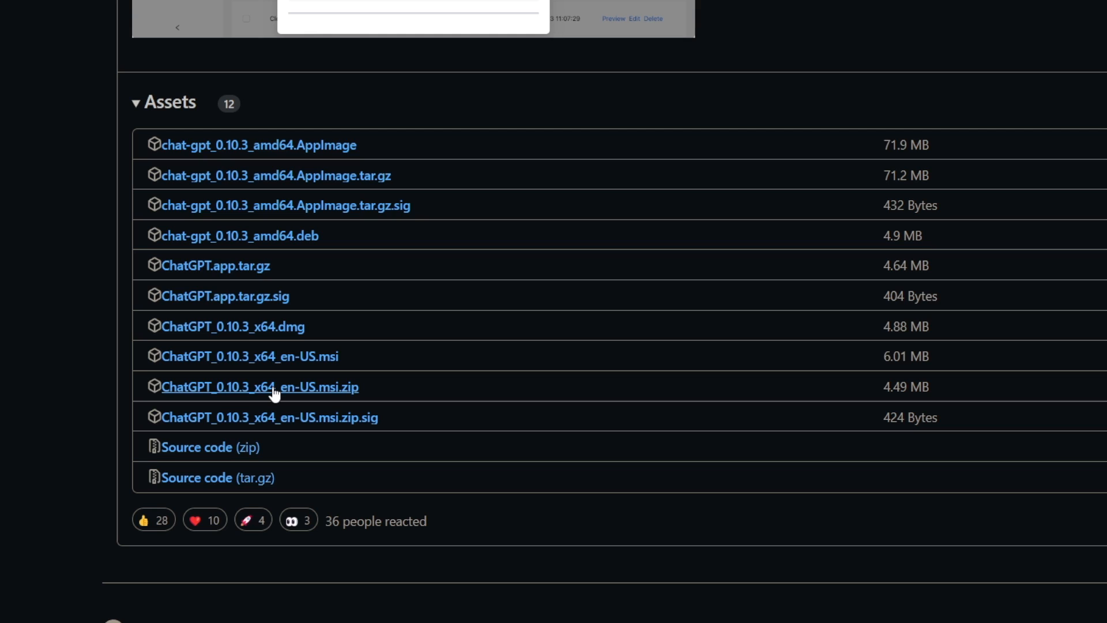
{"action": "mouse_move", "coordinate": [268, 375]}
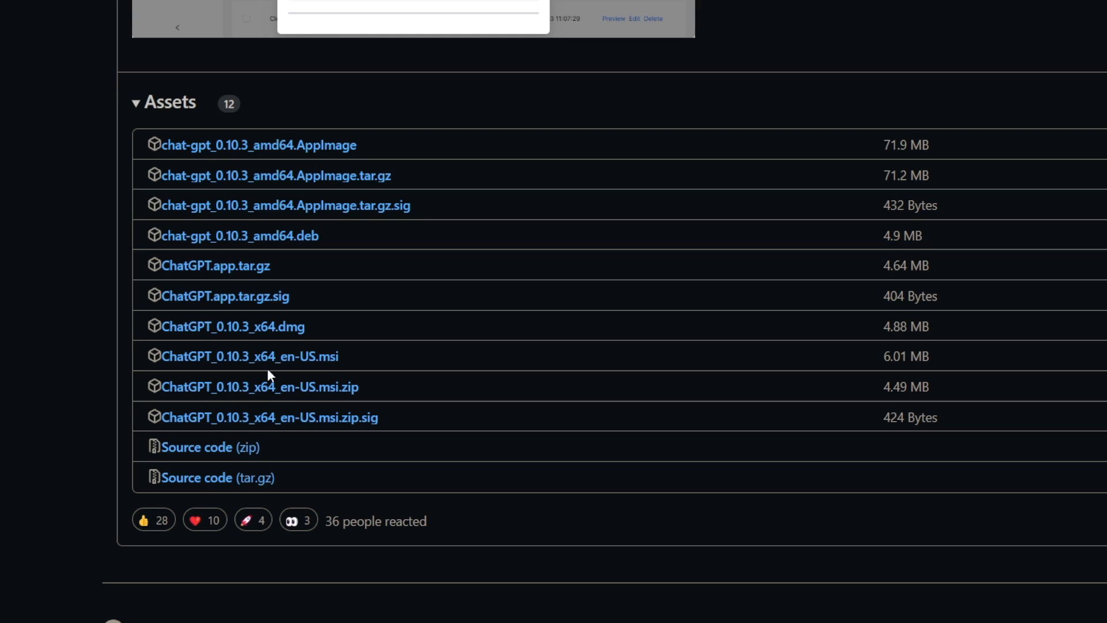
{"action": "mouse_move", "coordinate": [270, 413]}
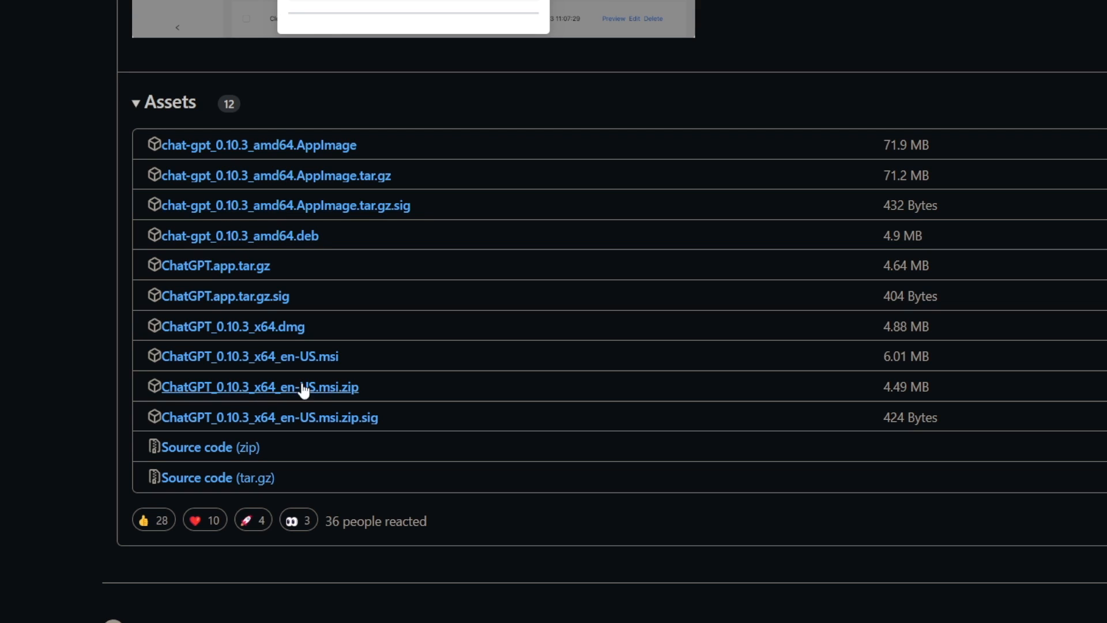
{"action": "mouse_move", "coordinate": [312, 399]}
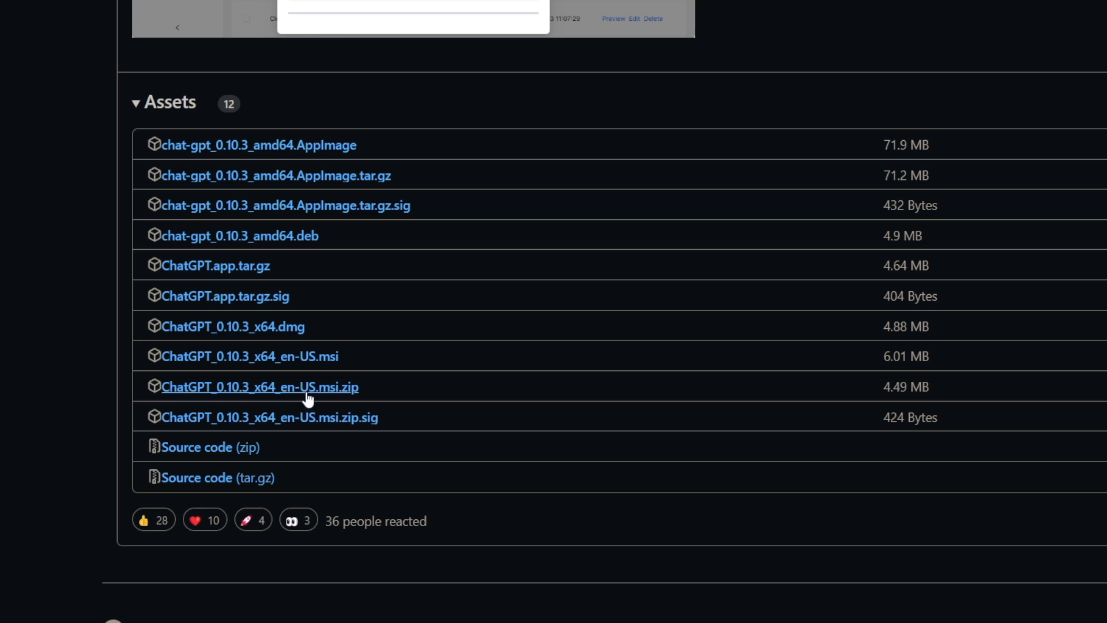
{"action": "mouse_move", "coordinate": [301, 394]}
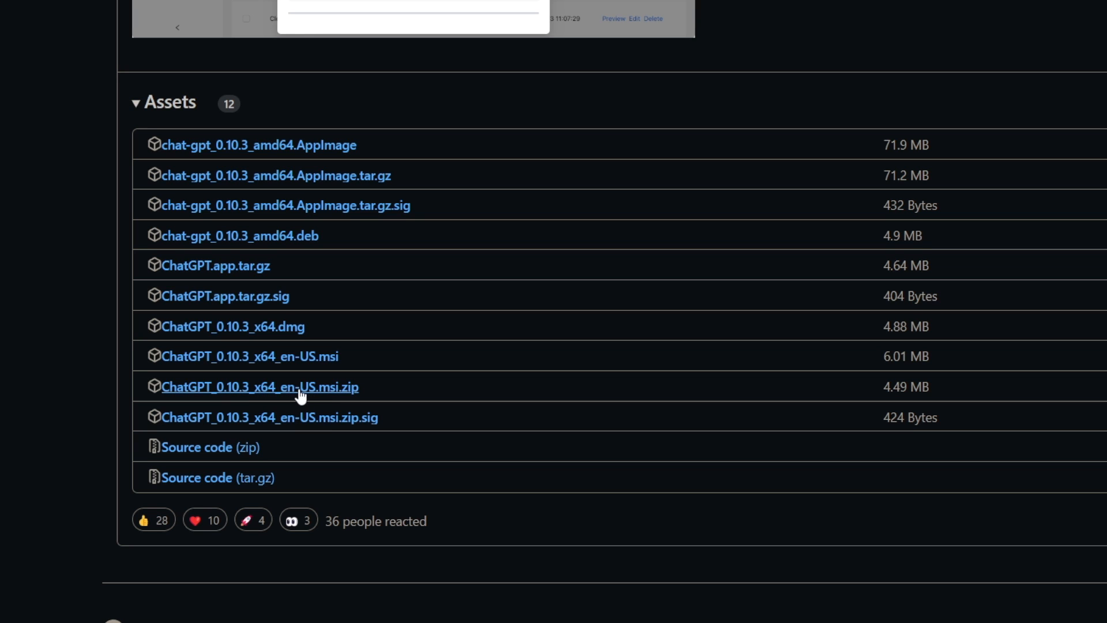
{"action": "left_click", "coordinate": [262, 387]}
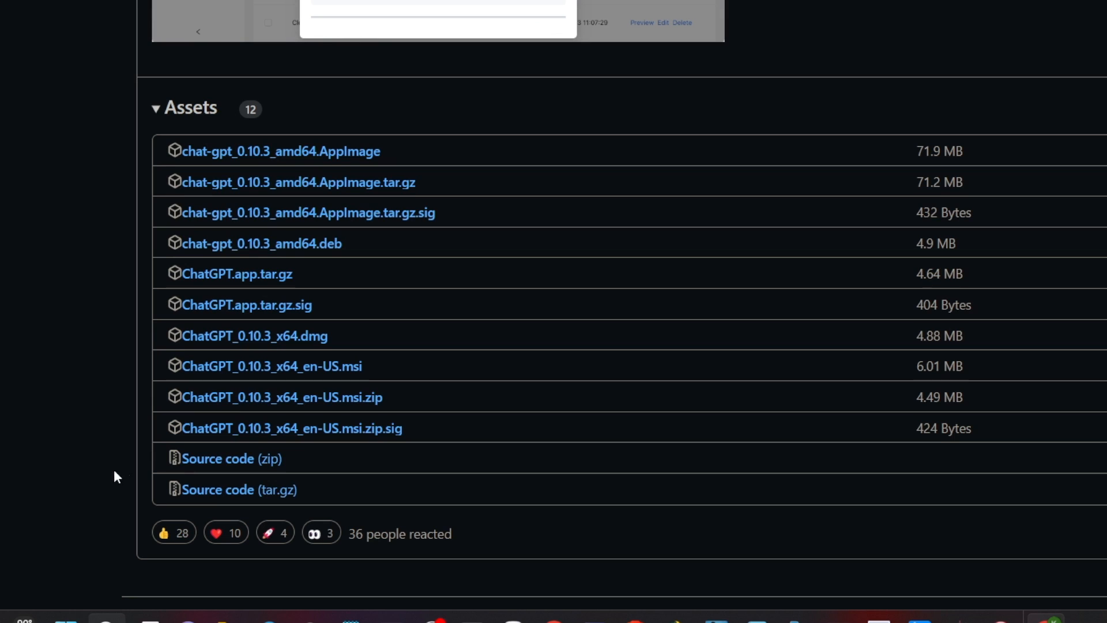
{"action": "mouse_move", "coordinate": [331, 158]}
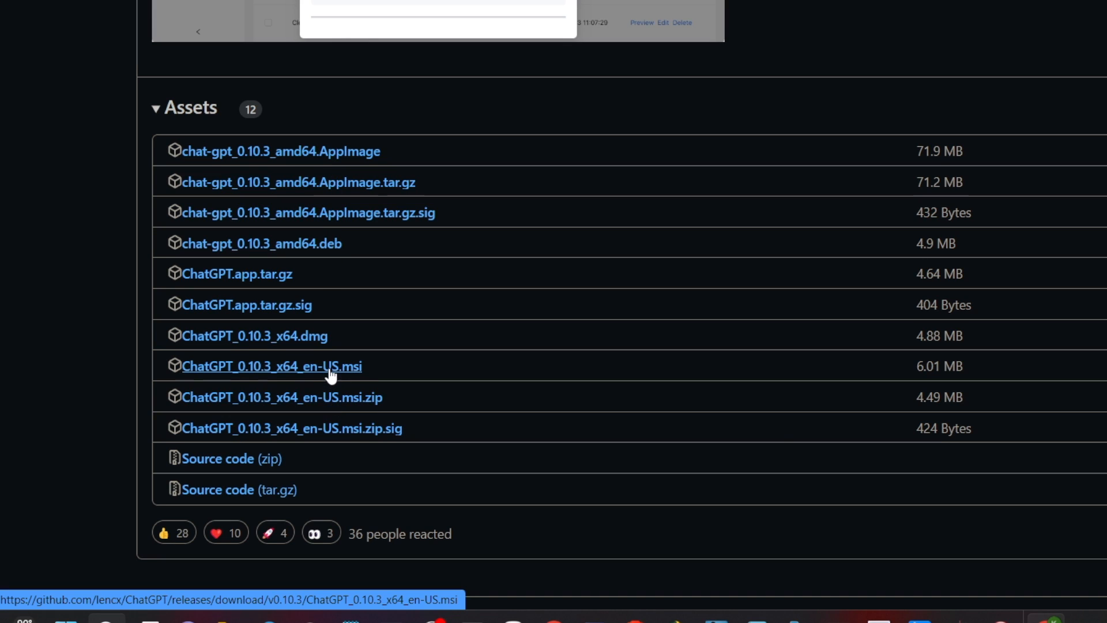
{"action": "left_click", "coordinate": [270, 366]}
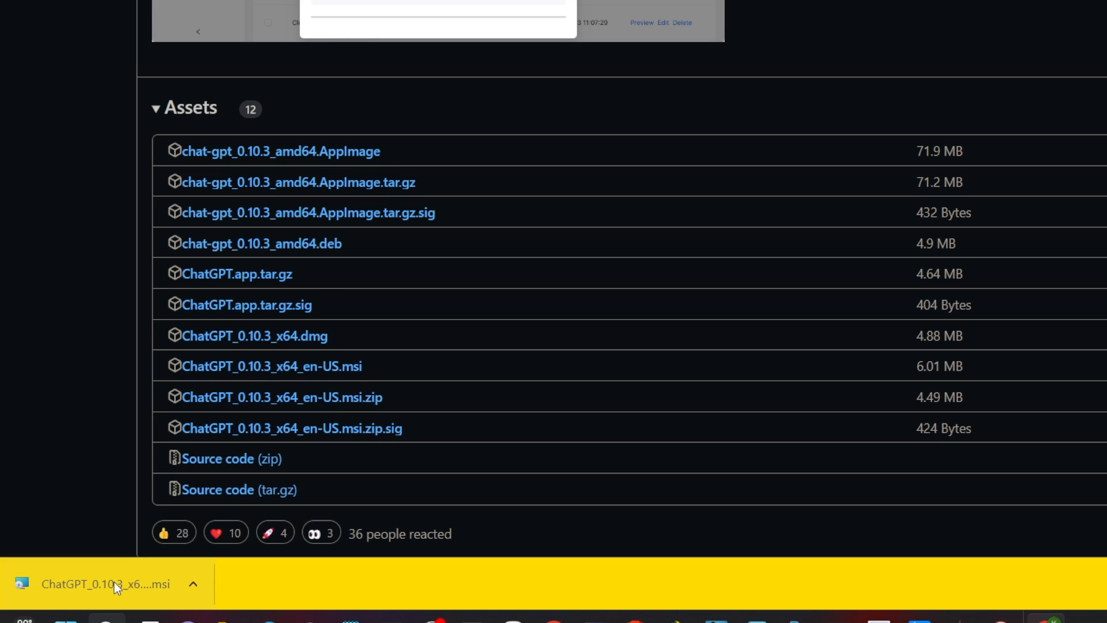
Run the downloaded ChatGPT msi, choosing More info then Run anyway in SmartScreen
{"action": "left_click", "coordinate": [104, 584]}
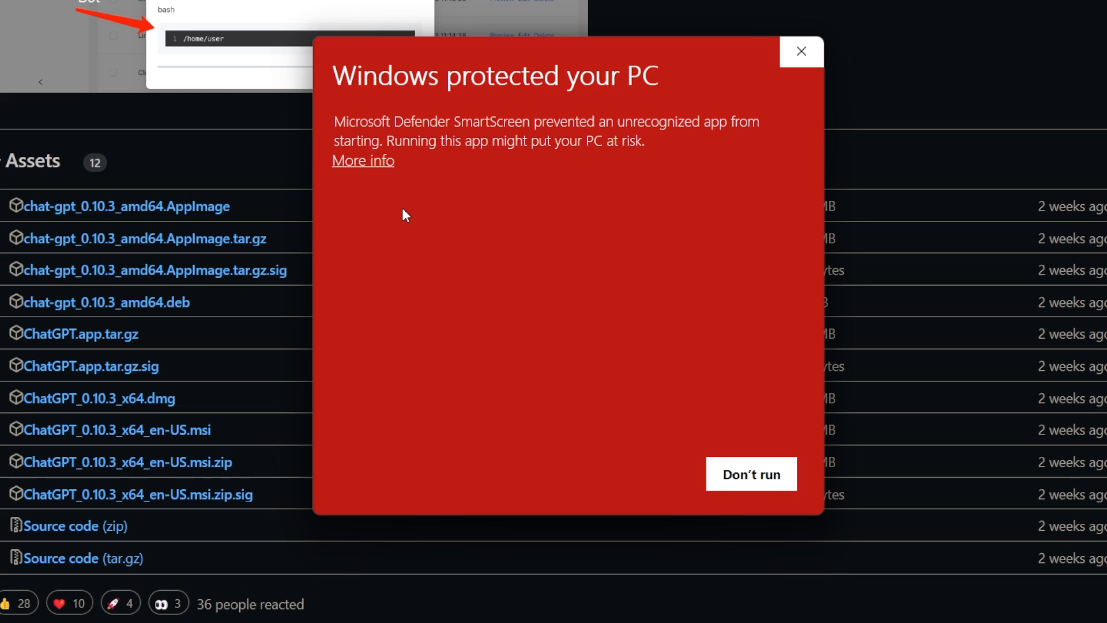
{"action": "mouse_move", "coordinate": [385, 166]}
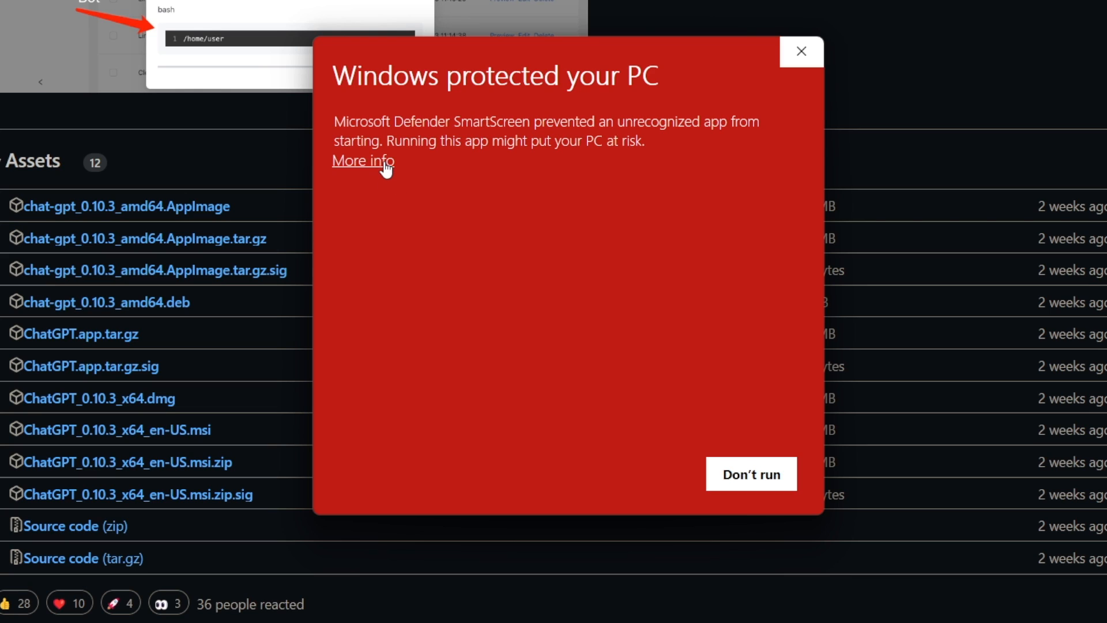
{"action": "left_click", "coordinate": [364, 161]}
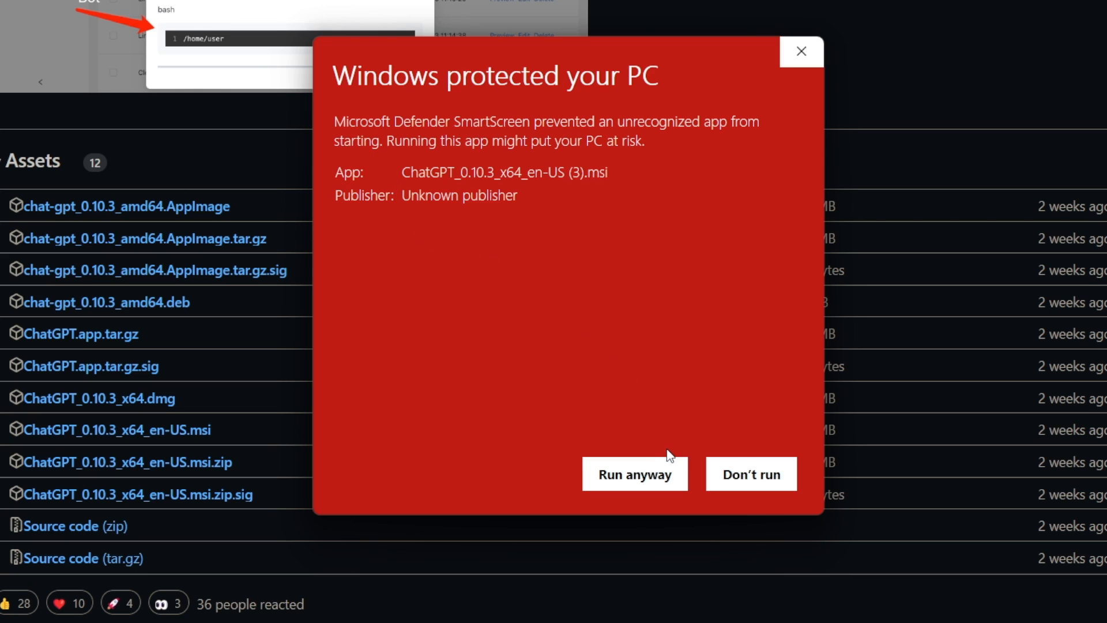
{"action": "mouse_move", "coordinate": [649, 494]}
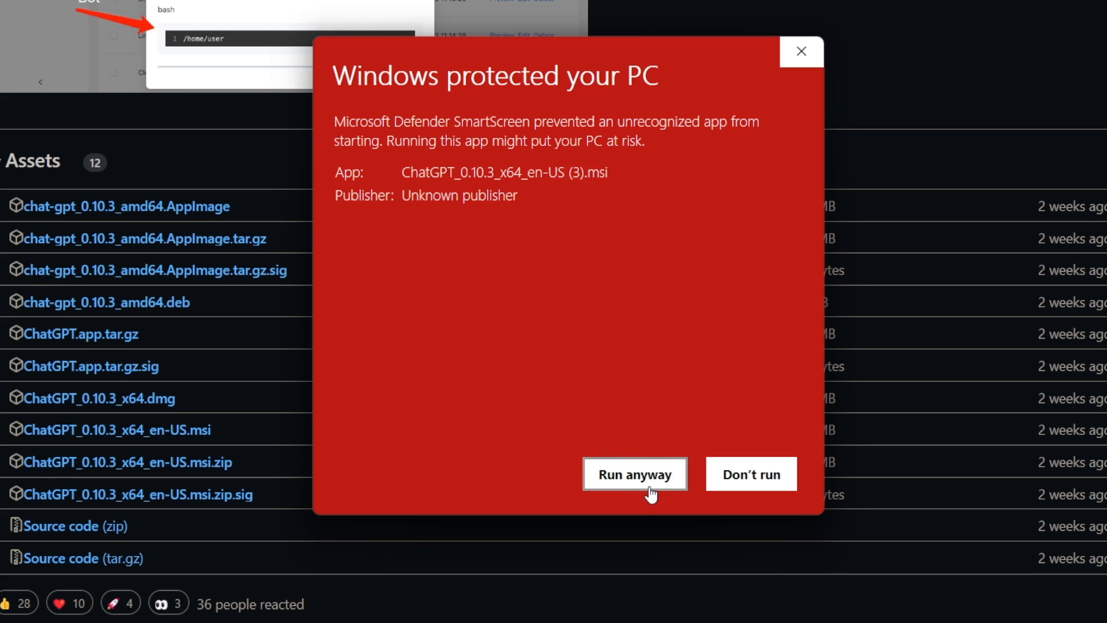
{"action": "left_click", "coordinate": [635, 474]}
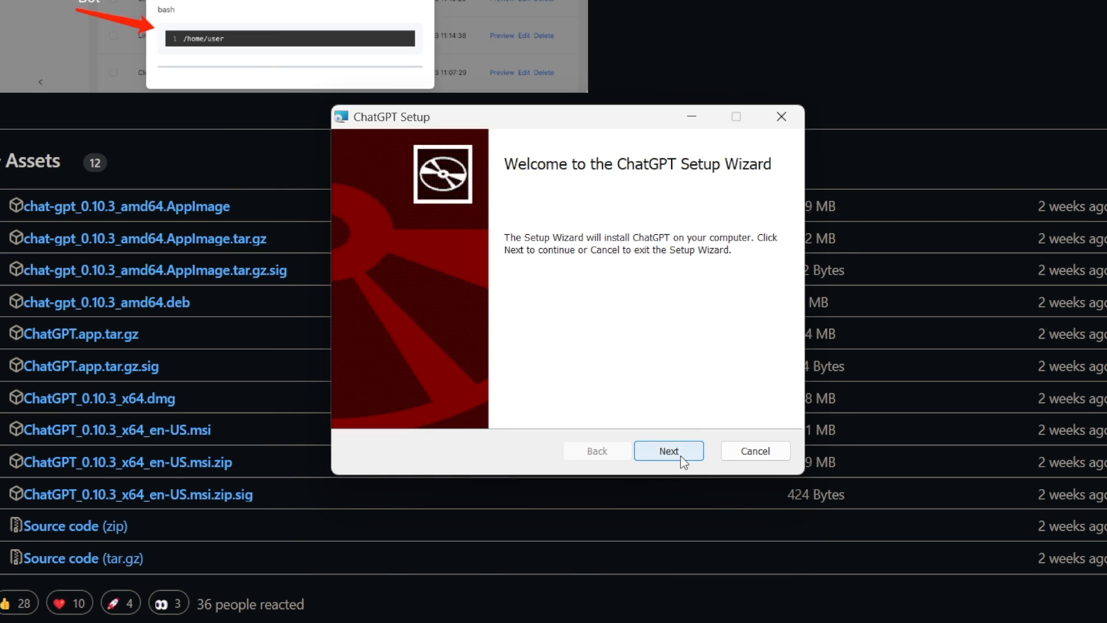
Install ChatGPT to C:\Program Files\ChatGPT\ and finish the setup wizard
{"action": "left_click", "coordinate": [669, 451]}
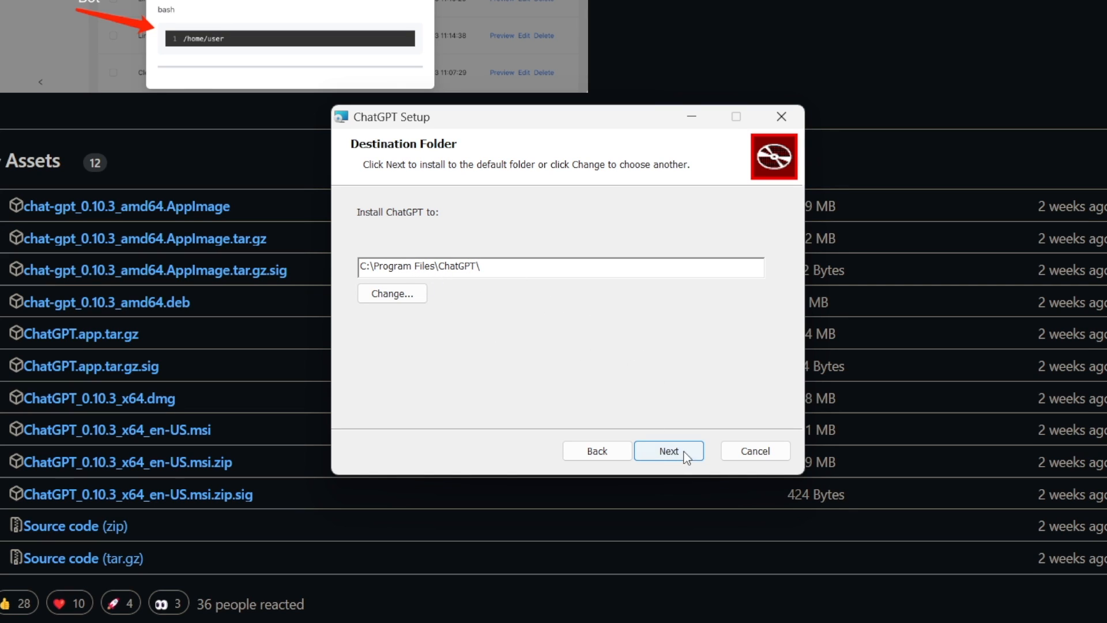
{"action": "left_click", "coordinate": [669, 450]}
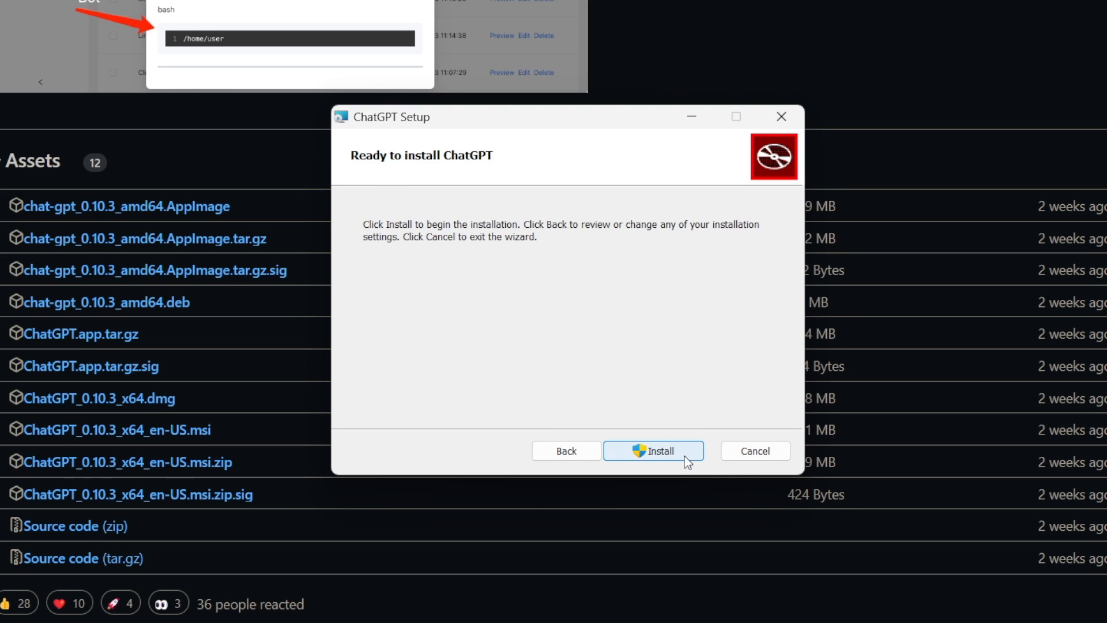
{"action": "left_click", "coordinate": [654, 451]}
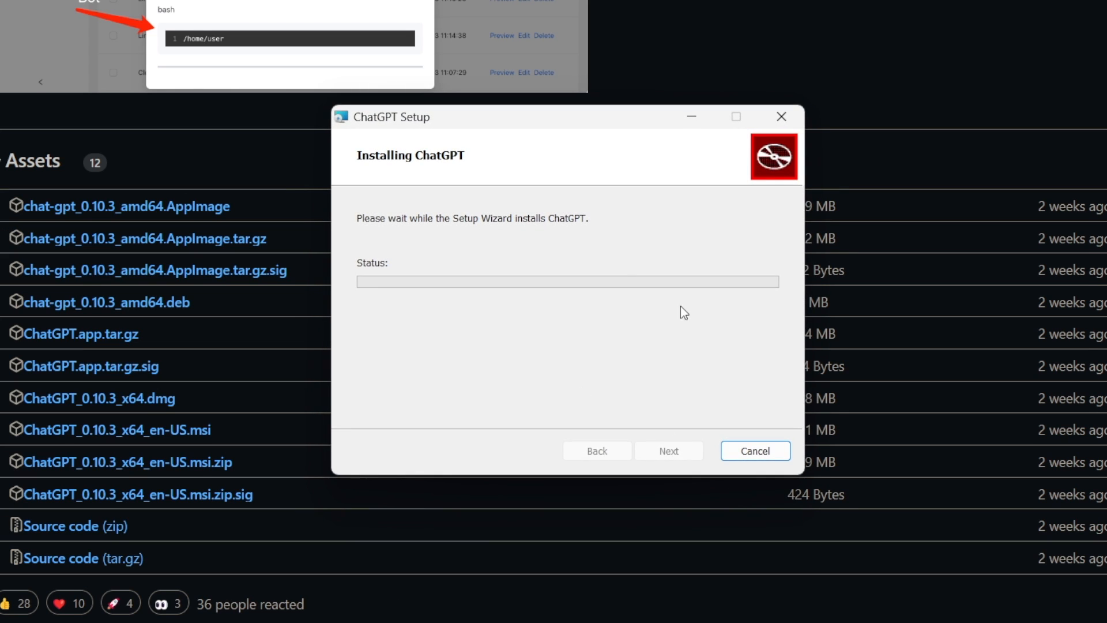
{"action": "mouse_move", "coordinate": [354, 161]}
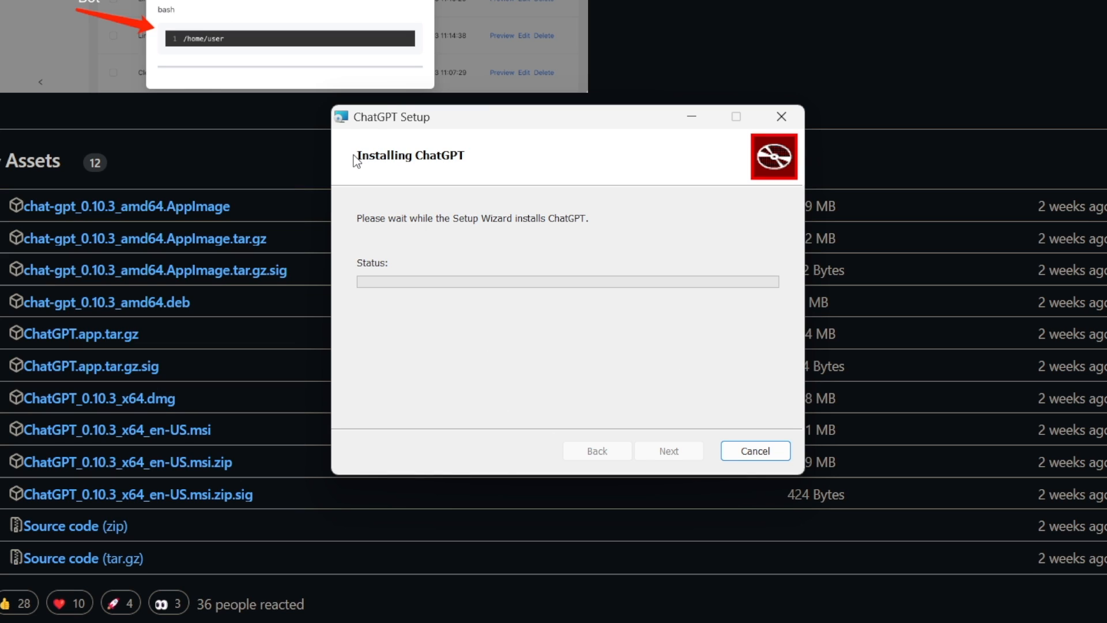
{"action": "mouse_move", "coordinate": [687, 410]}
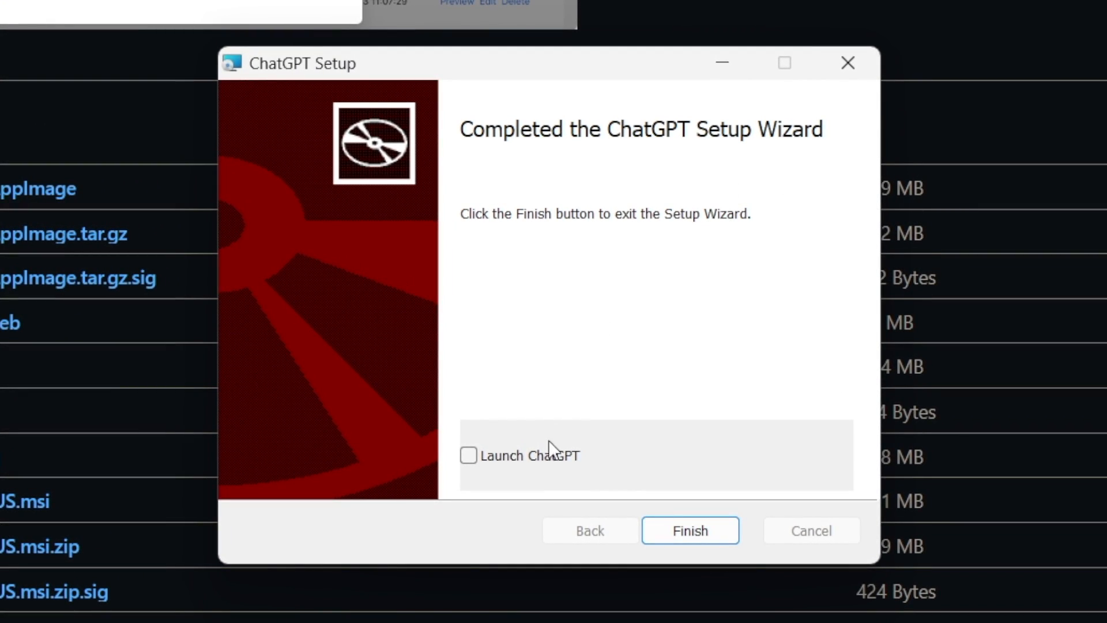
{"action": "left_click", "coordinate": [690, 530]}
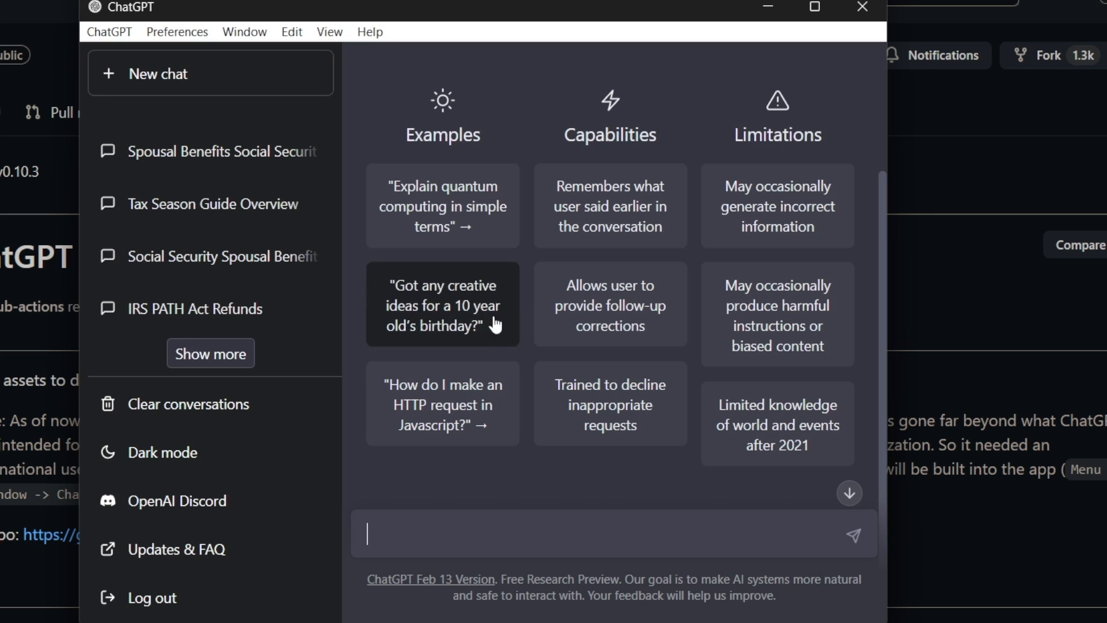
{"action": "mouse_move", "coordinate": [480, 284]}
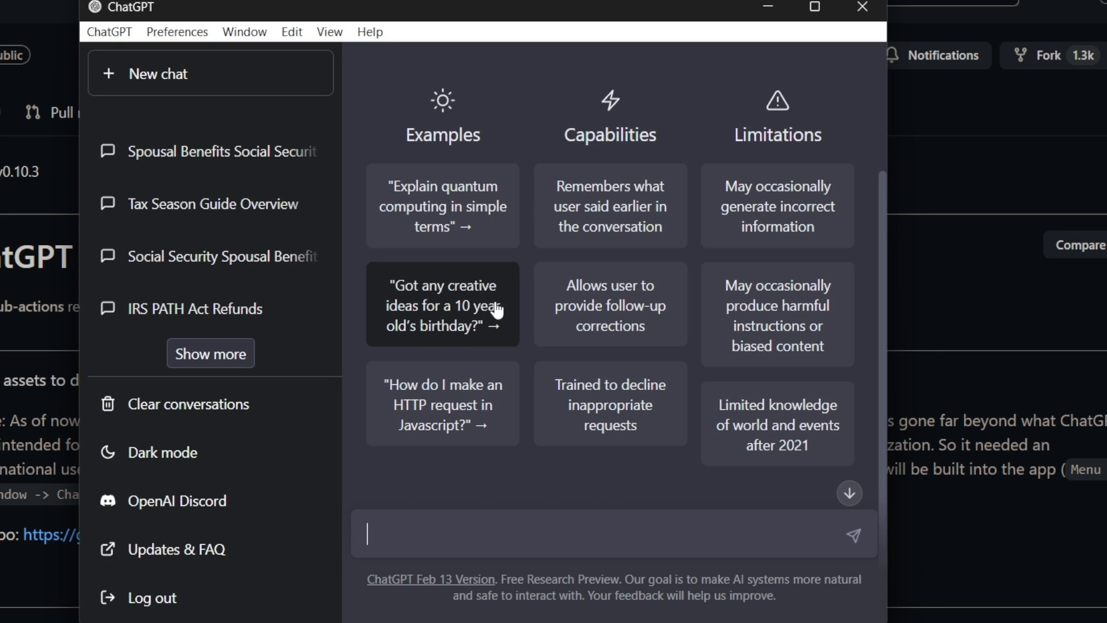
Ask the example "Got any creative ideas for a 10 year old's birthday?"
{"action": "left_click", "coordinate": [442, 305]}
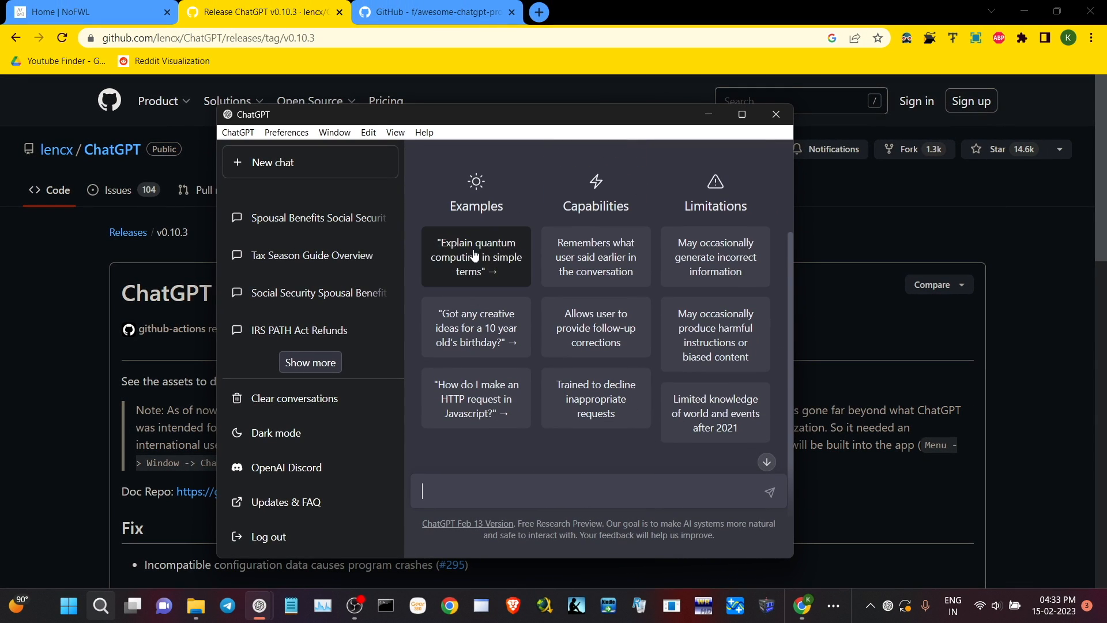
{"action": "mouse_move", "coordinate": [519, 339]}
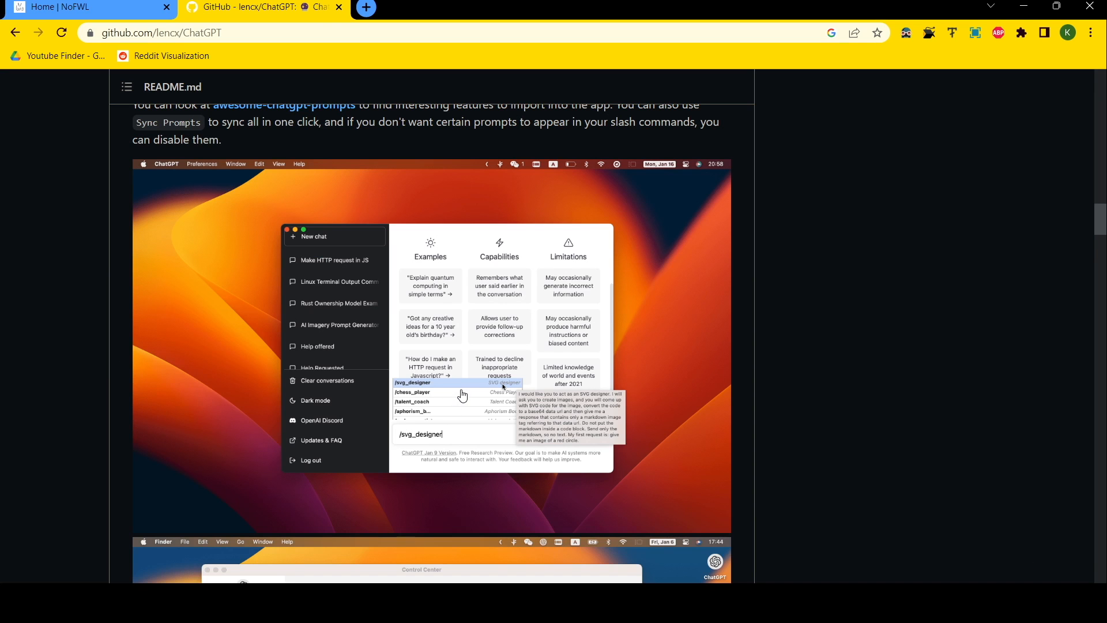
{"action": "mouse_move", "coordinate": [459, 390]}
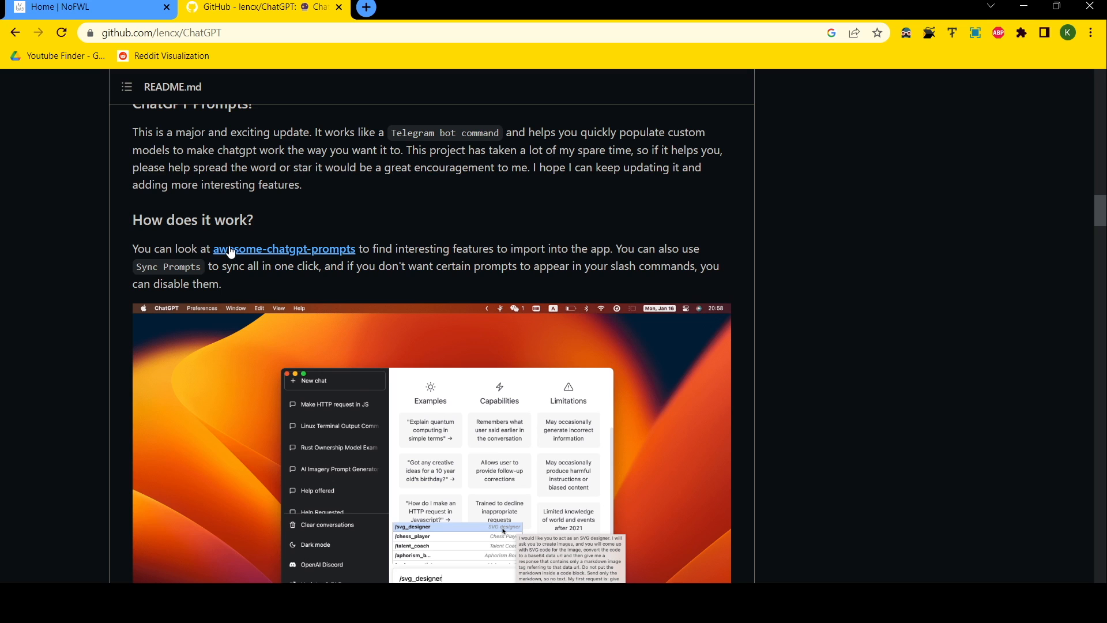
Open awesome-chatgpt-prompts from the README, then scroll down to the MenuItem section
{"action": "left_click", "coordinate": [285, 248]}
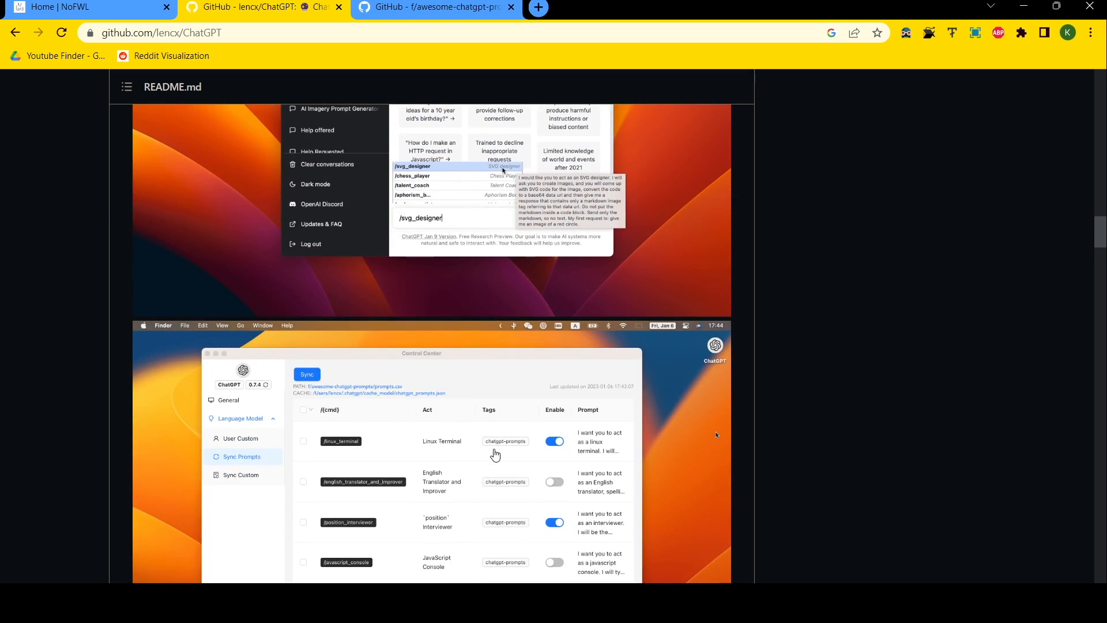
{"action": "scroll", "scroll_direction": "down", "scroll_amount": 3}
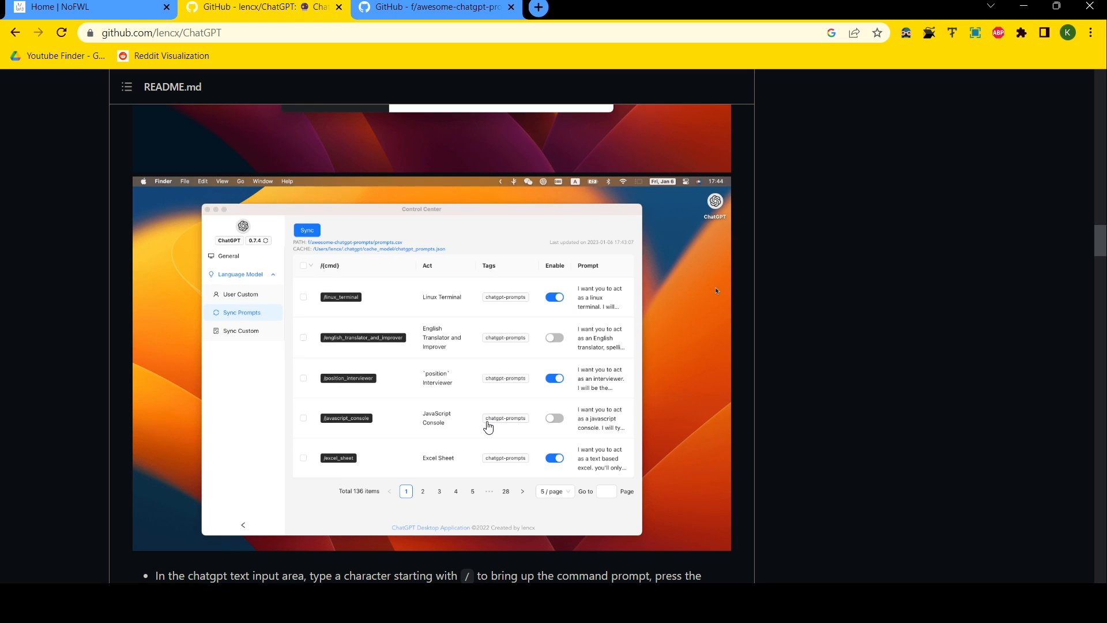
{"action": "mouse_move", "coordinate": [344, 484]}
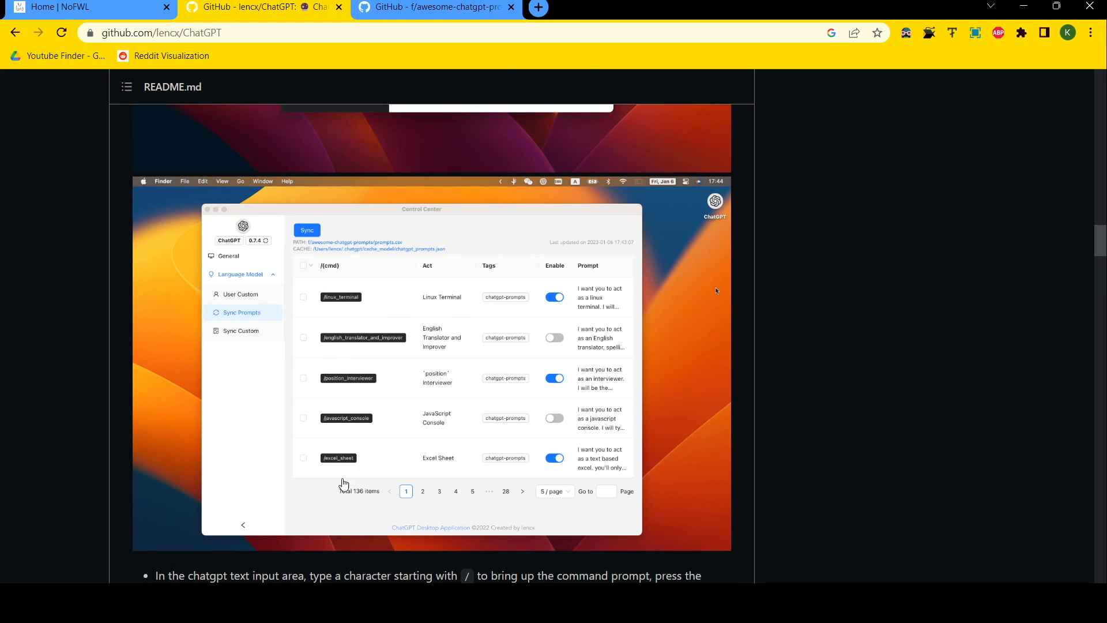
{"action": "scroll", "scroll_direction": "down", "scroll_amount": 3}
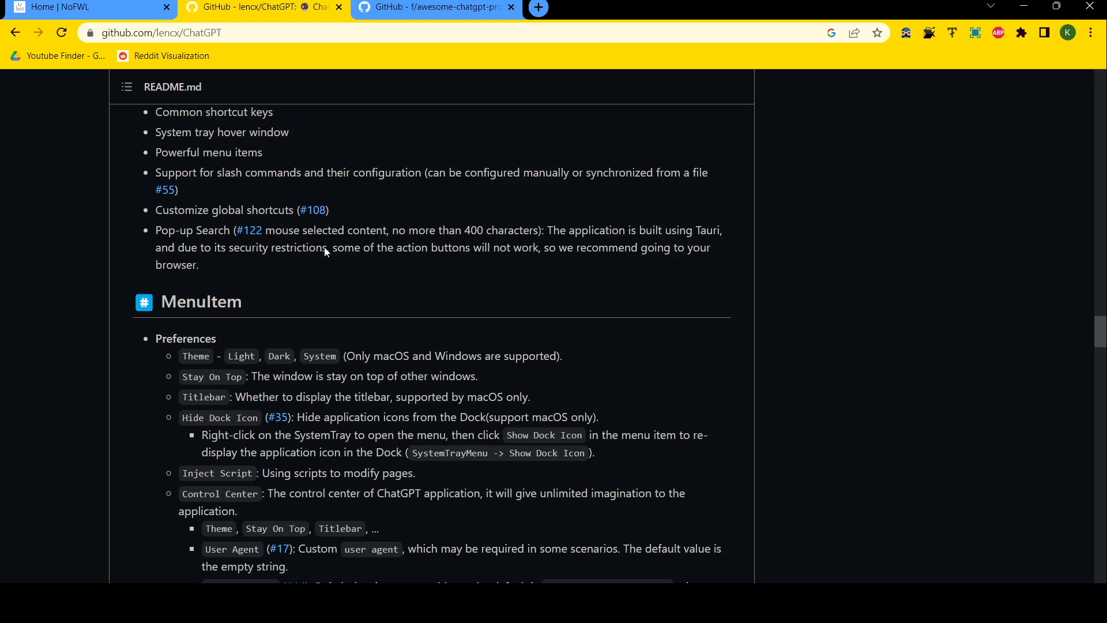
{"action": "scroll", "scroll_direction": "down", "scroll_amount": 3}
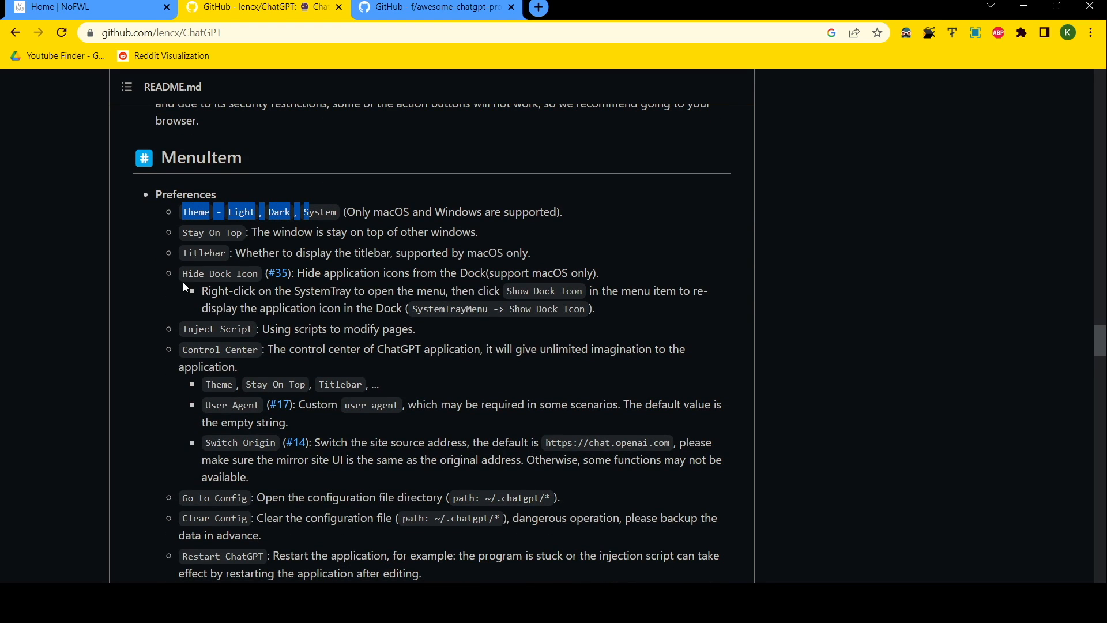
{"action": "scroll", "scroll_direction": "down", "scroll_amount": 3}
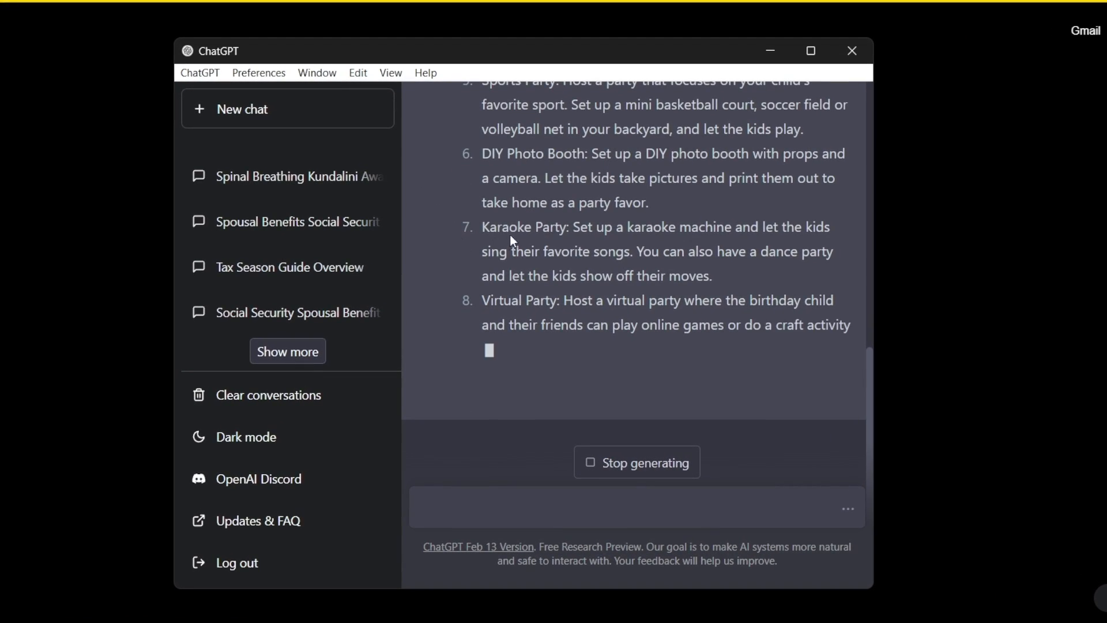
{"action": "left_click", "coordinate": [199, 72]}
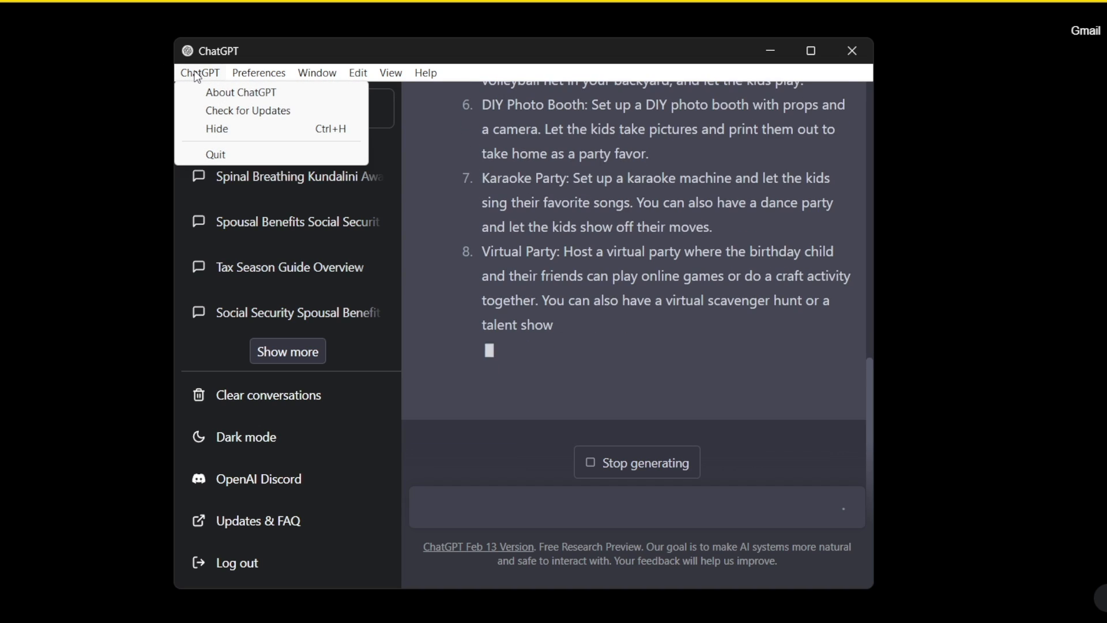
{"action": "left_click", "coordinate": [241, 93]}
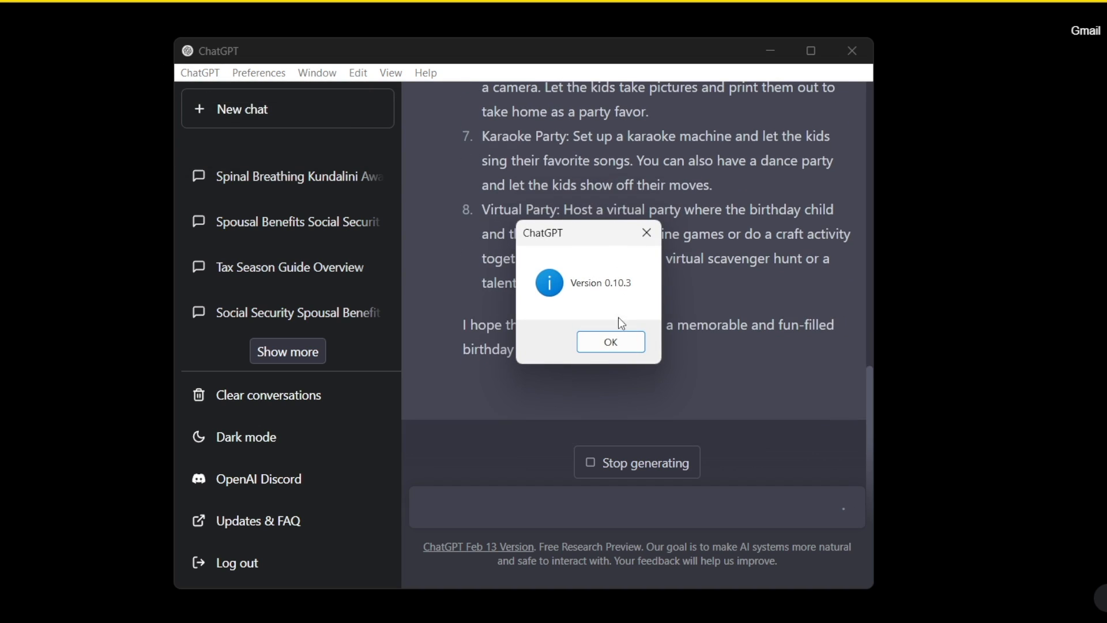
{"action": "left_click", "coordinate": [611, 342]}
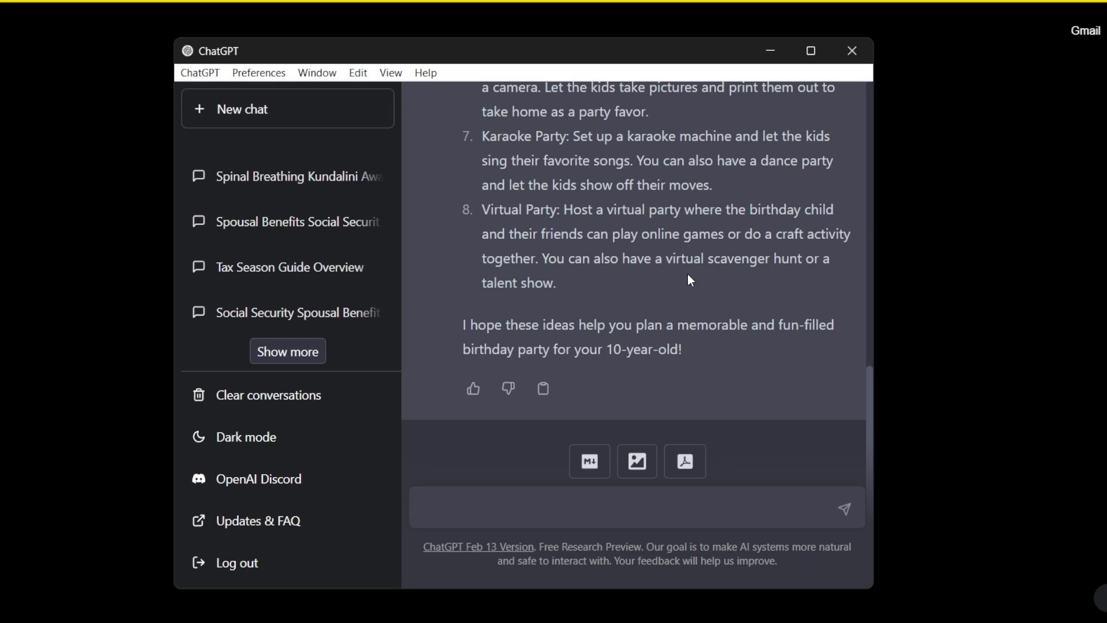
{"action": "left_click", "coordinate": [258, 72]}
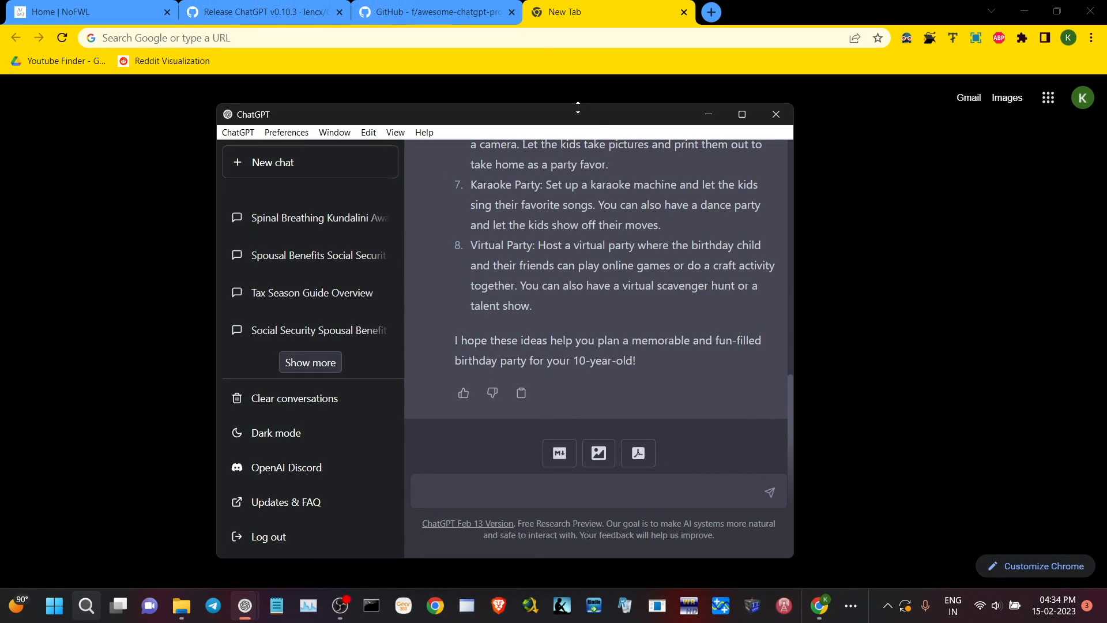
{"action": "left_click", "coordinate": [436, 12]}
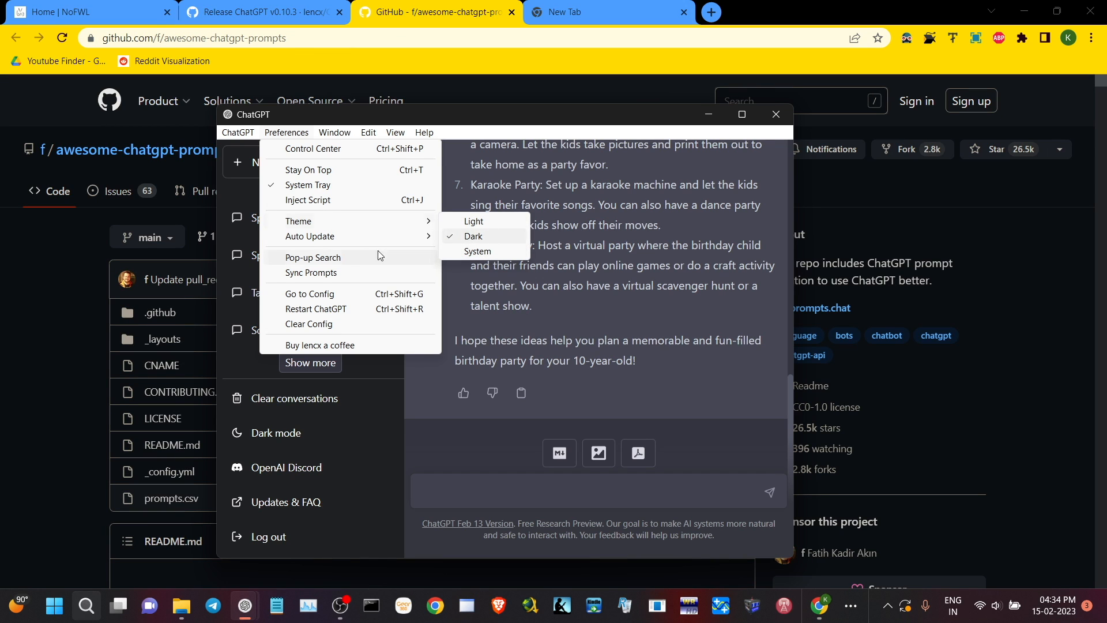
{"action": "mouse_move", "coordinate": [346, 237]}
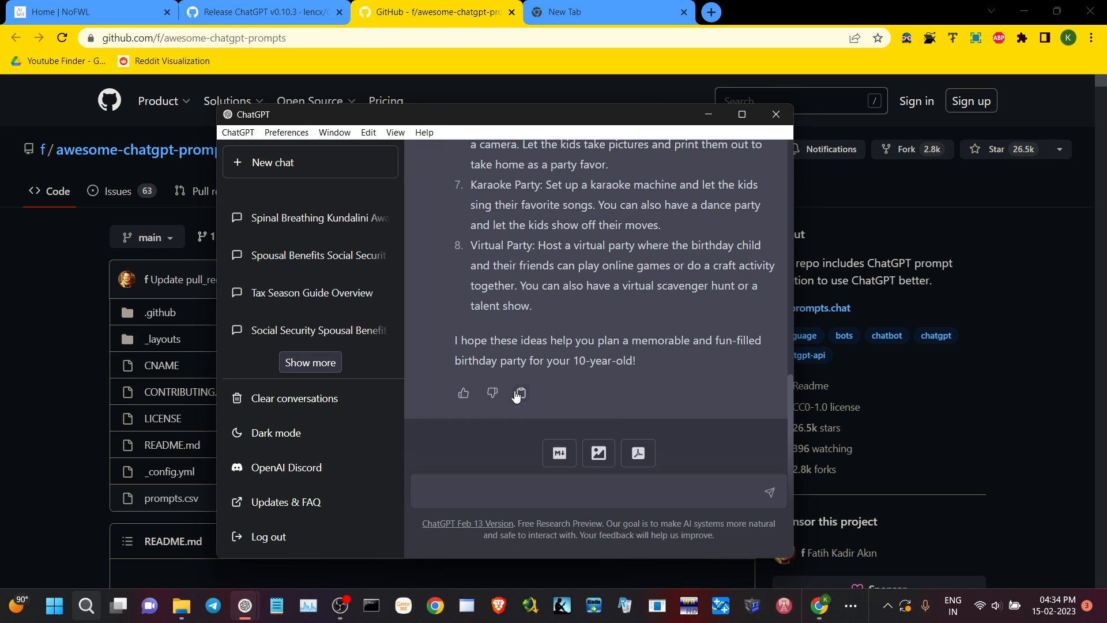
{"action": "left_click", "coordinate": [520, 393]}
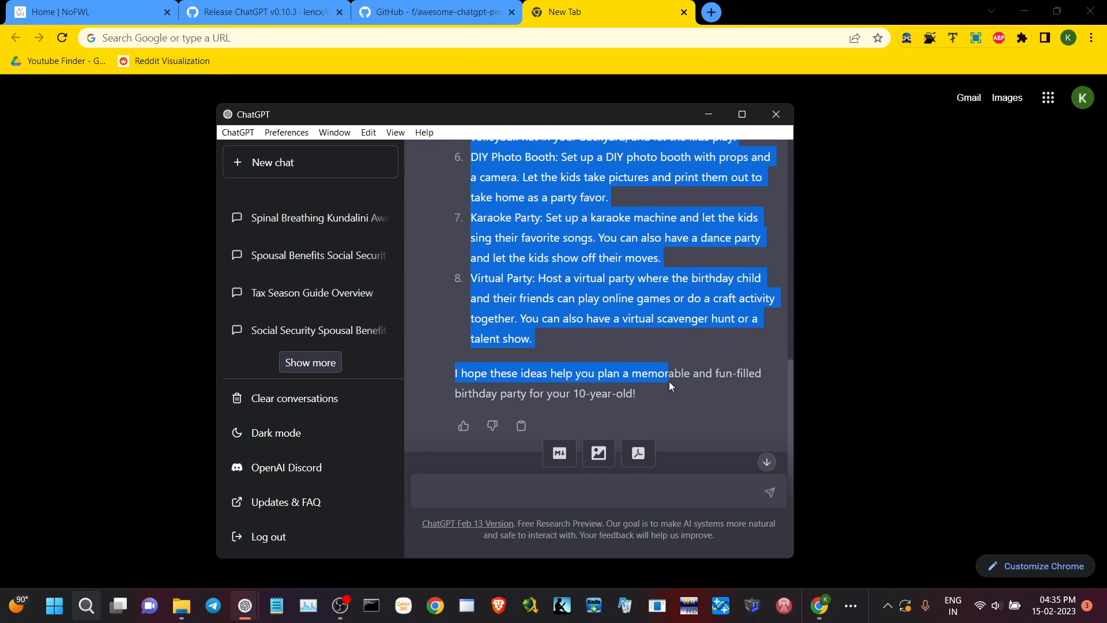
{"action": "mouse_move", "coordinate": [559, 453]}
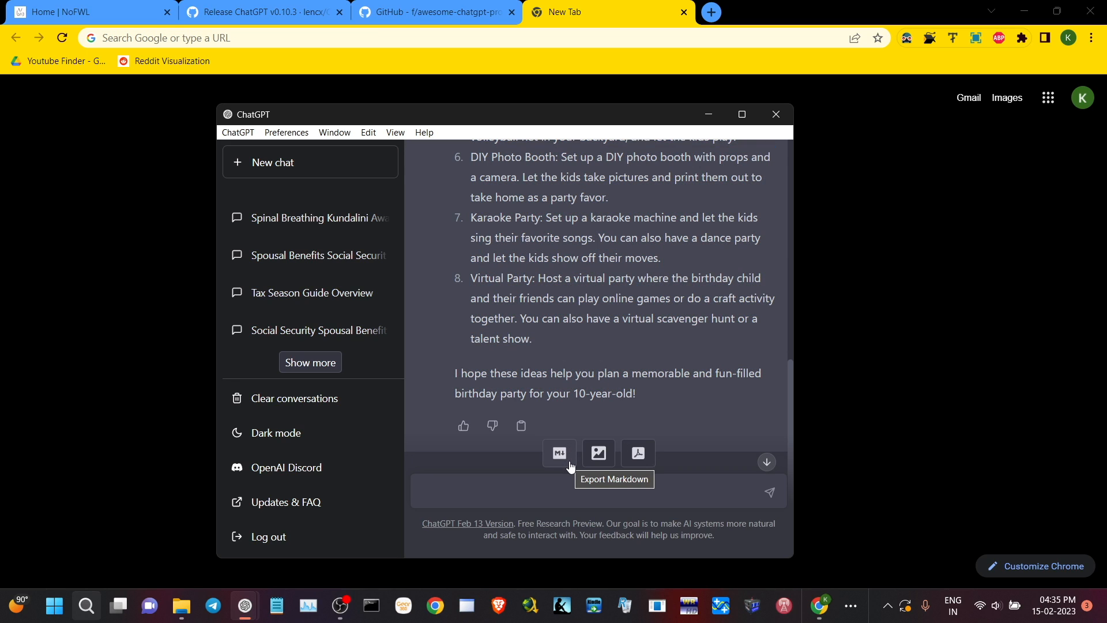
{"action": "mouse_move", "coordinate": [612, 464]}
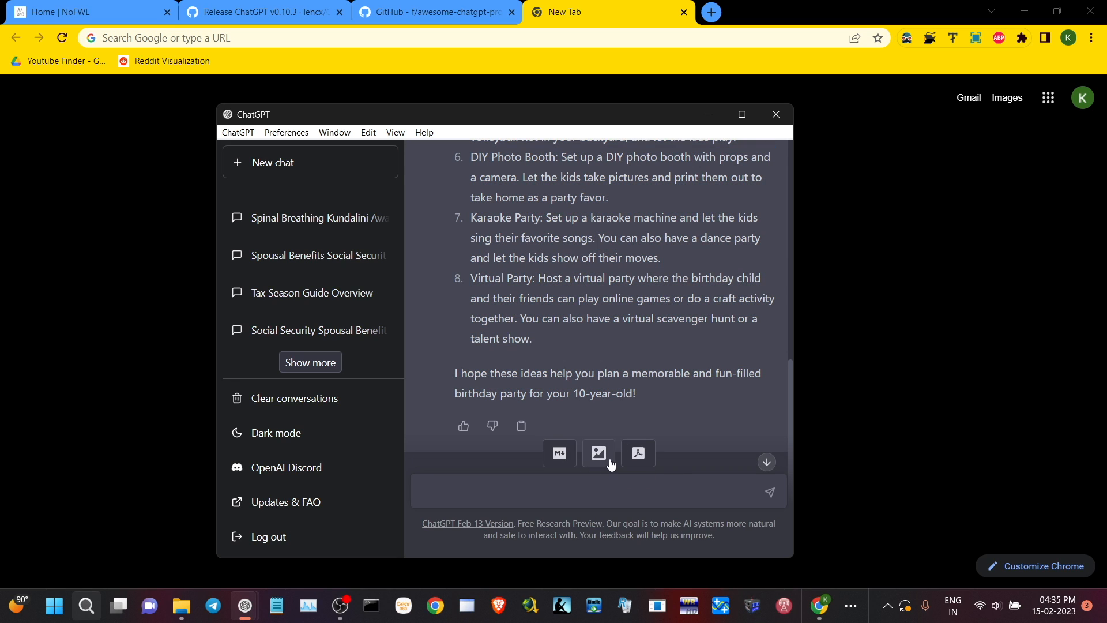
{"action": "mouse_move", "coordinate": [642, 467]}
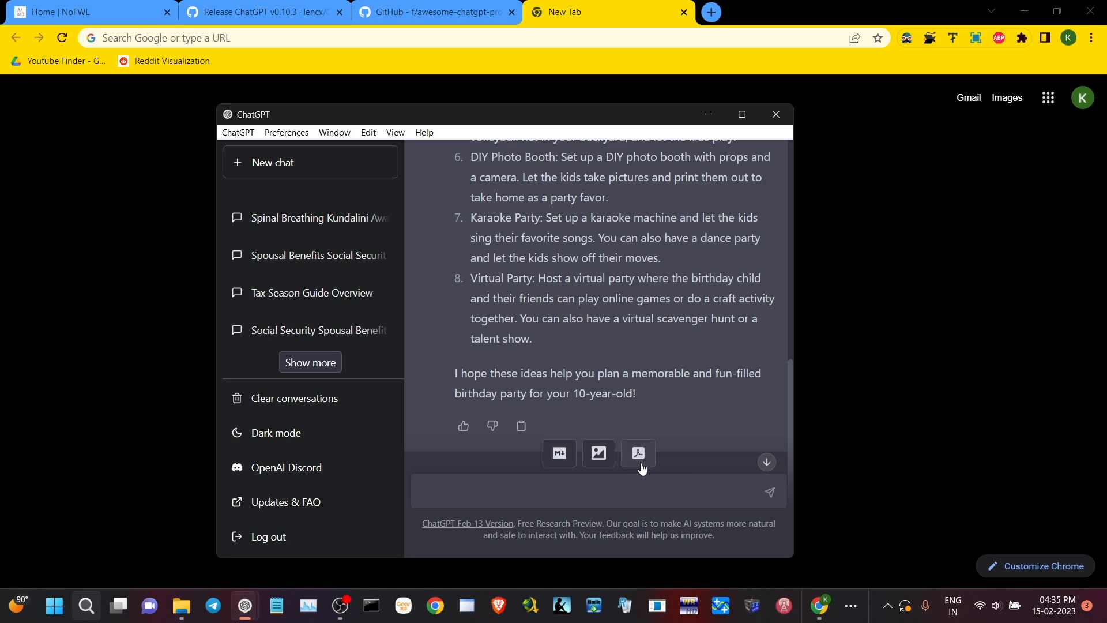
{"action": "mouse_move", "coordinate": [638, 454]}
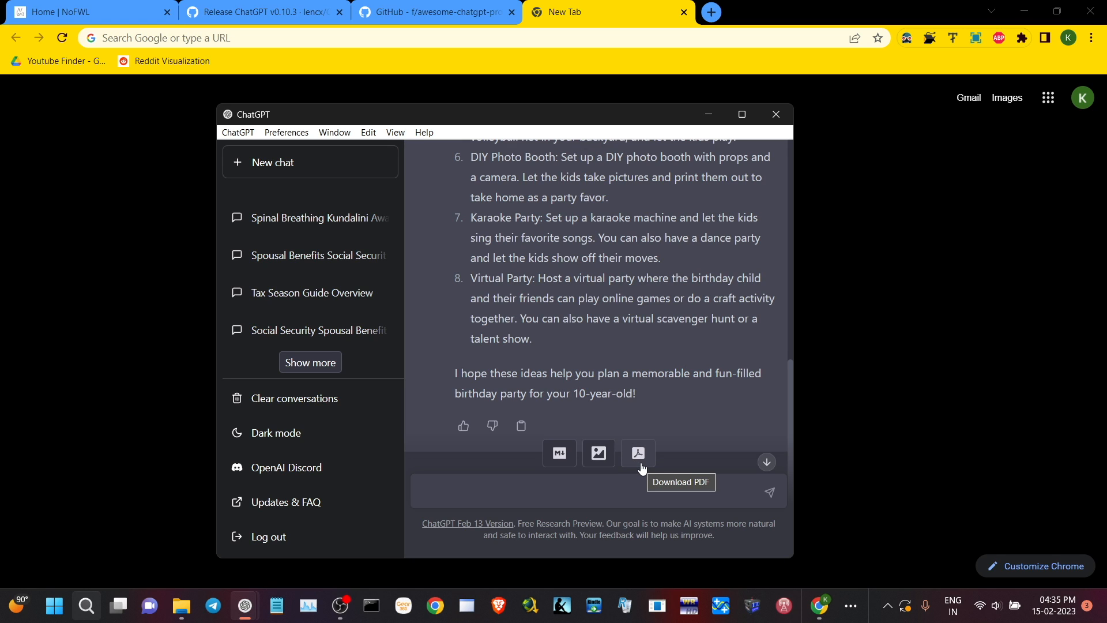
Save the birthday-ideas chat as a PDF and open it in Chrome
{"action": "left_click", "coordinate": [638, 453]}
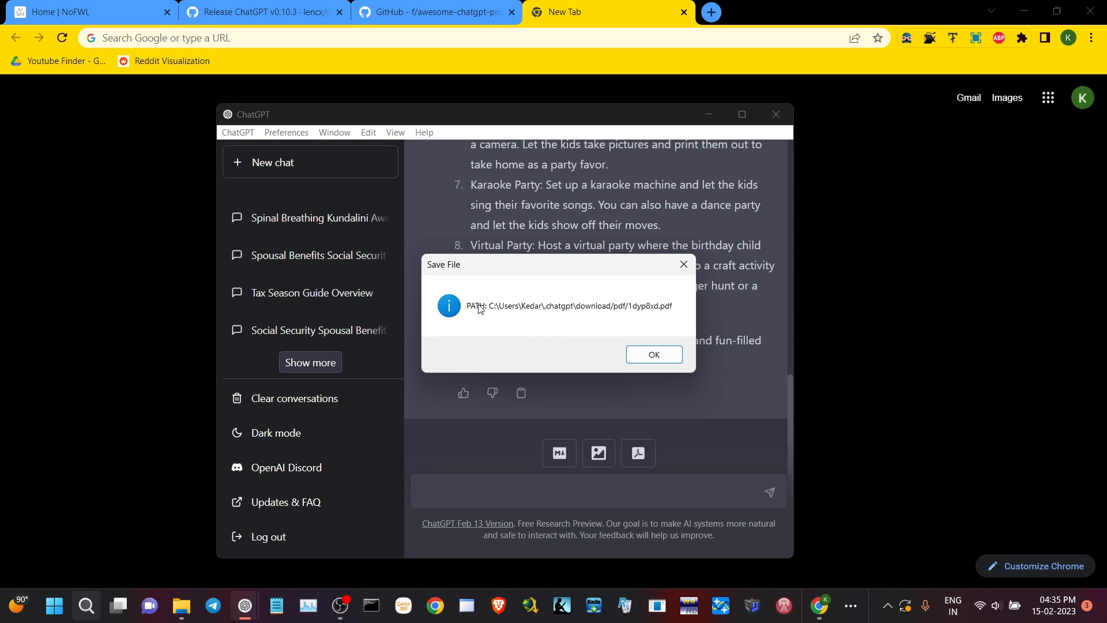
{"action": "mouse_move", "coordinate": [658, 317]}
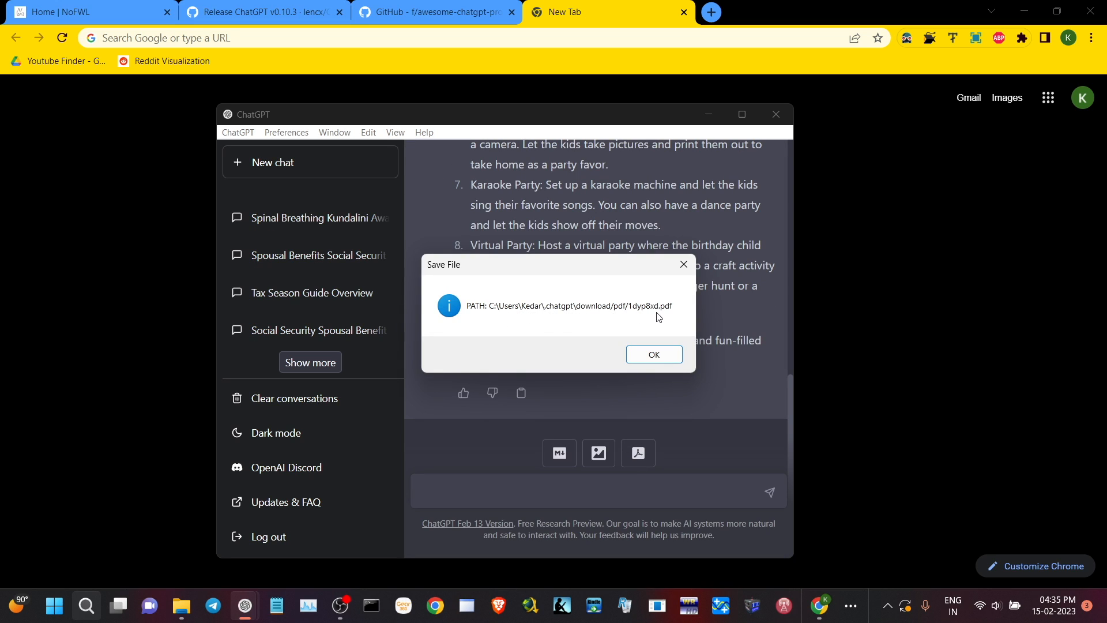
{"action": "left_click", "coordinate": [654, 354]}
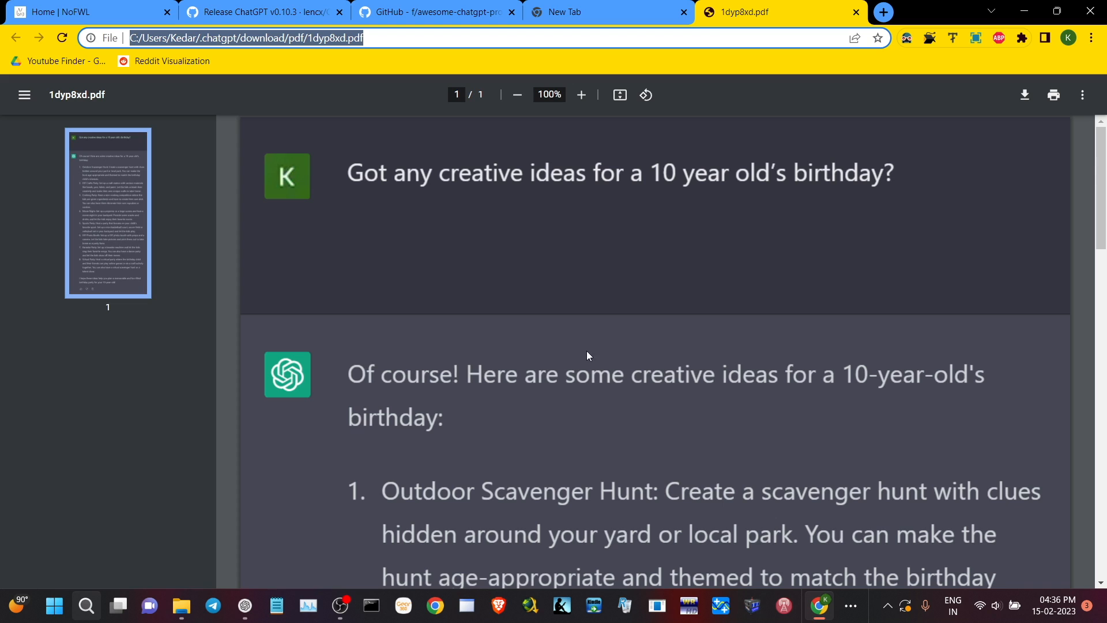
Zoom the exported PDF out, in on the eight ideas, out again, then return to ChatGPT
{"action": "left_click", "coordinate": [517, 94]}
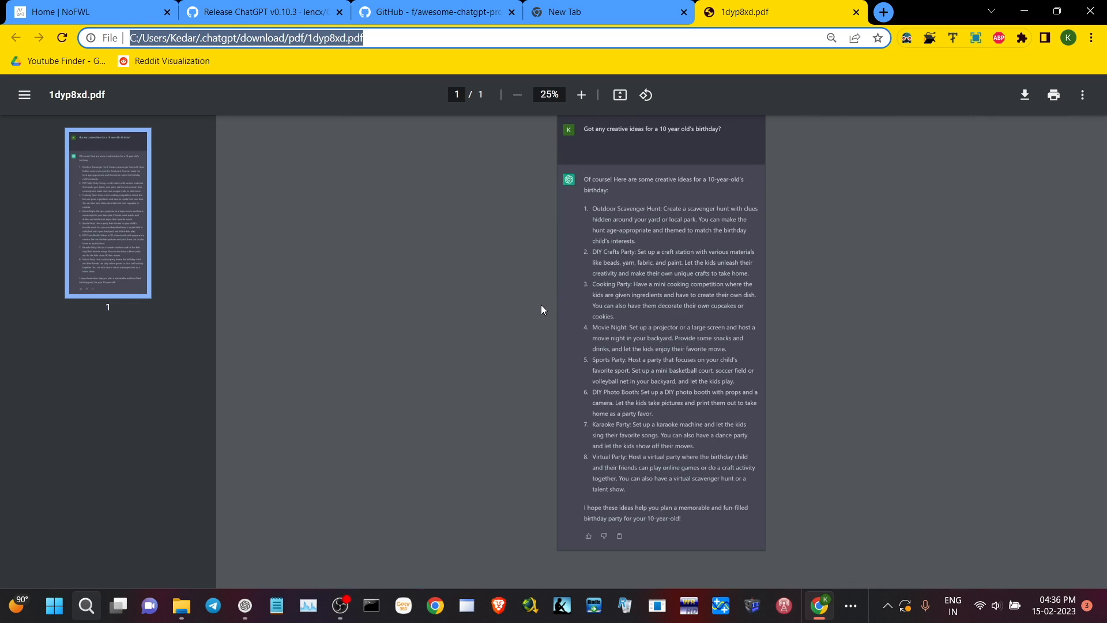
{"action": "mouse_move", "coordinate": [809, 342]}
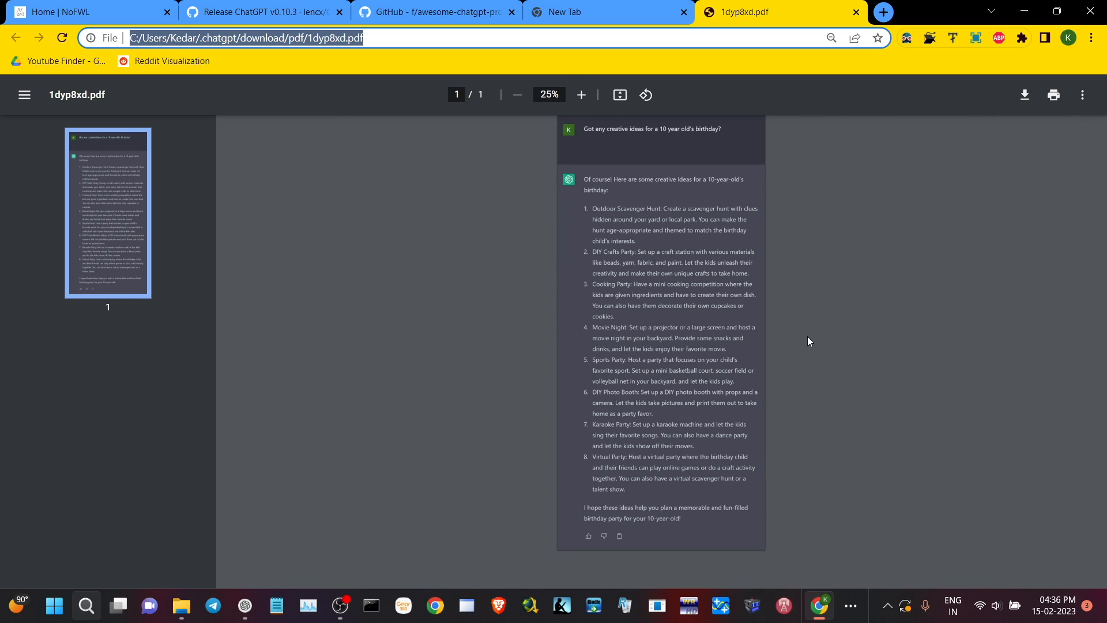
{"action": "left_click", "coordinate": [581, 95]}
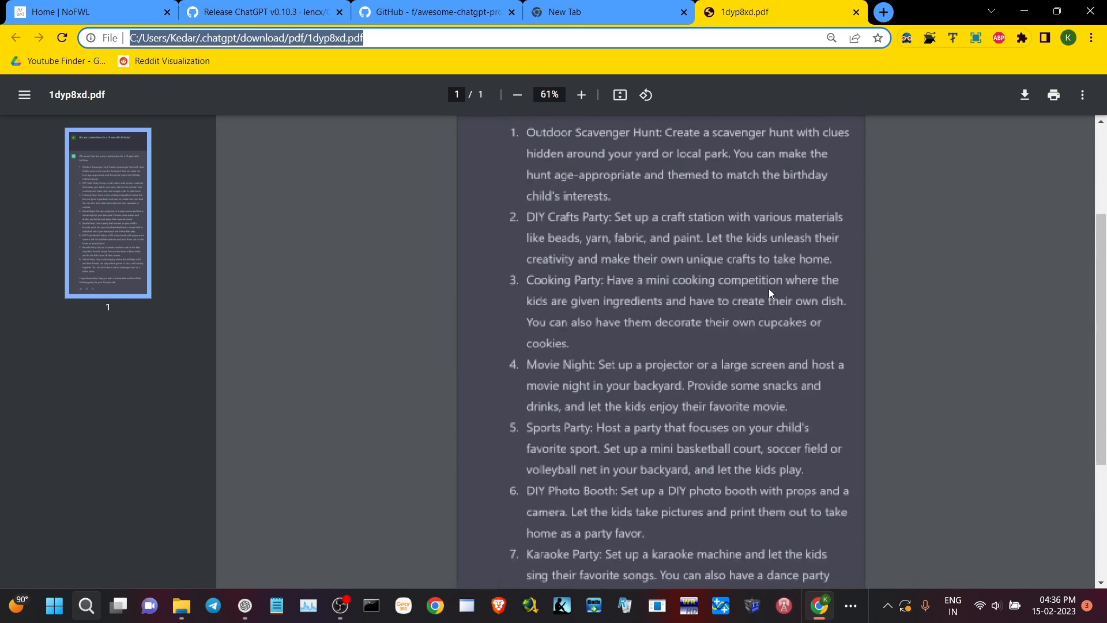
{"action": "left_click", "coordinate": [517, 94]}
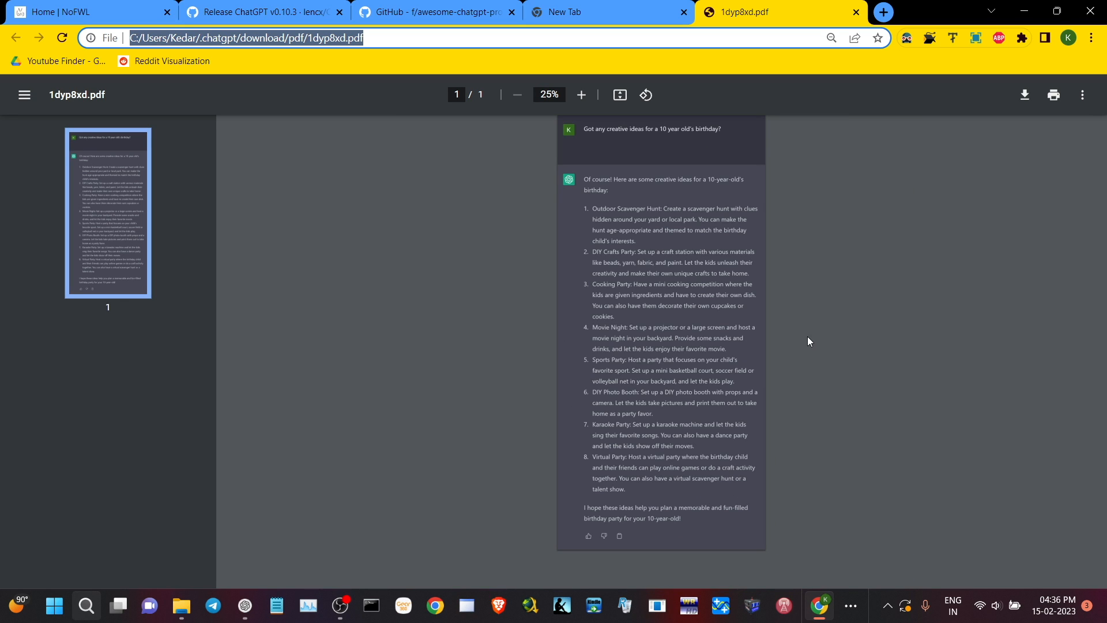
{"action": "left_click", "coordinate": [244, 605]}
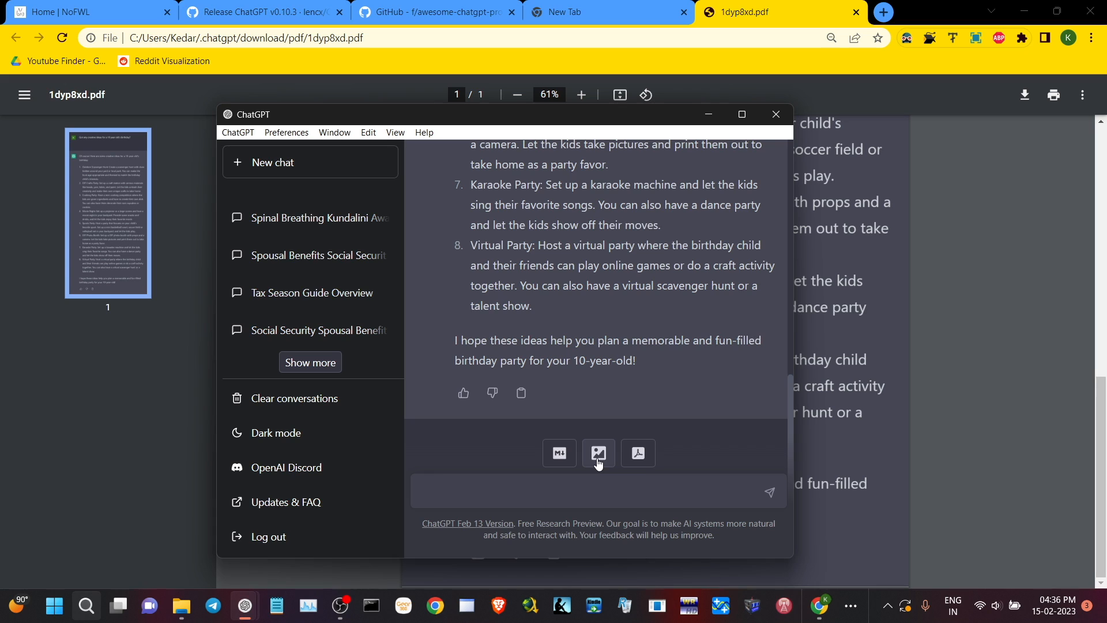
Export the birthday ideas chat as a PNG image and confirm the save location
{"action": "left_click", "coordinate": [599, 452]}
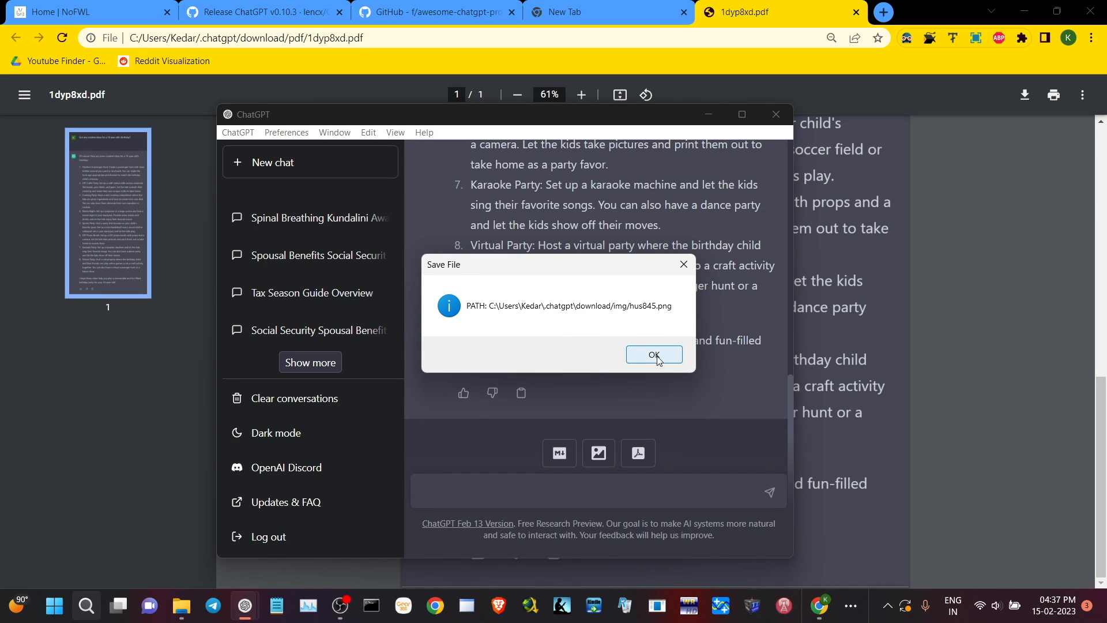
{"action": "left_click", "coordinate": [655, 355]}
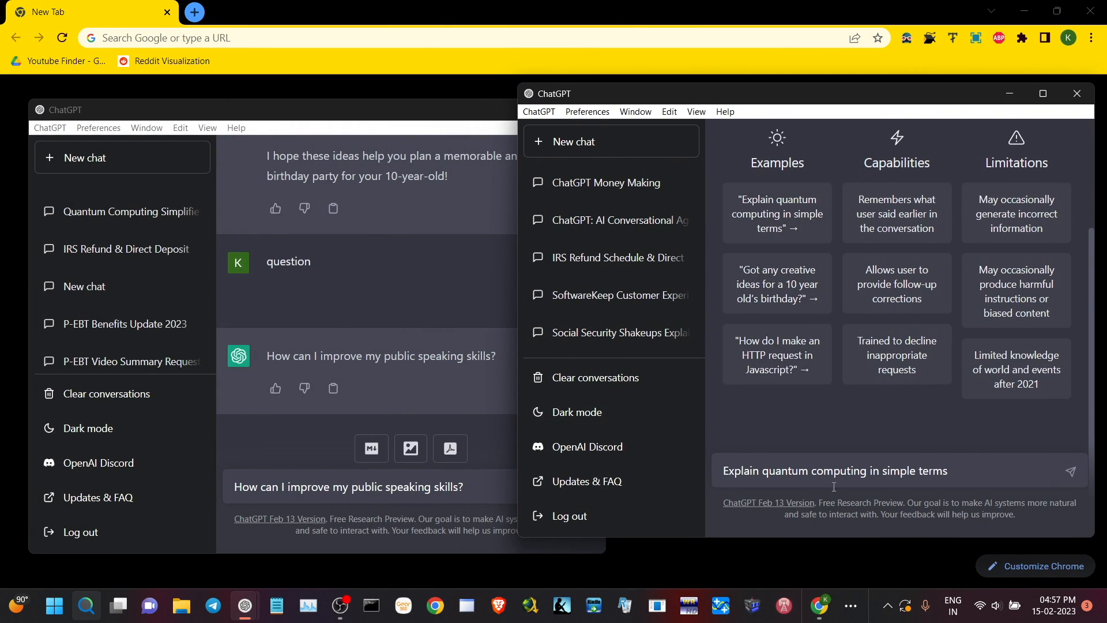
Click in the ChatGPT window to bring up the second chat window
{"action": "left_click", "coordinate": [1073, 472]}
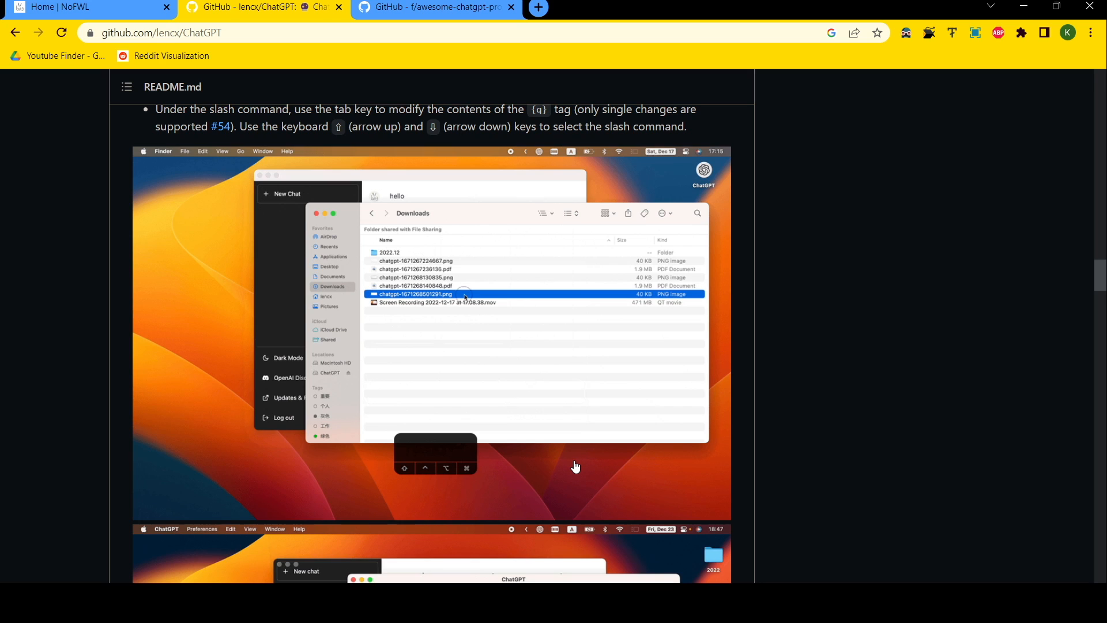
Open the lencx/ChatGPT GitHub page and scroll through the README demo screenshots
{"action": "double_click", "coordinate": [415, 294]}
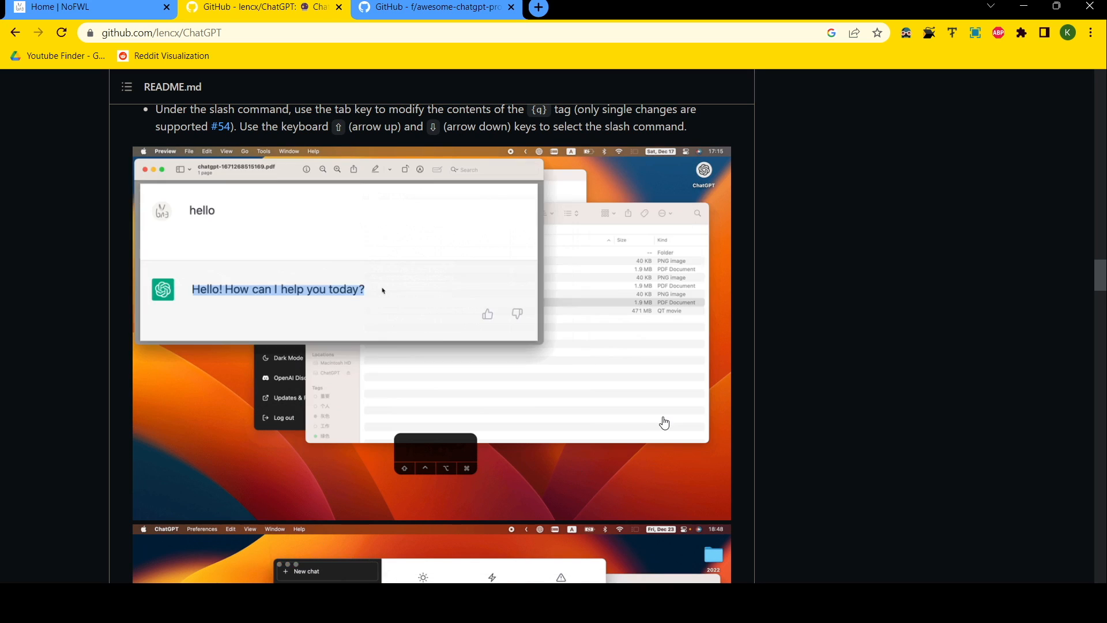
{"action": "scroll", "scroll_direction": "down", "scroll_amount": 3}
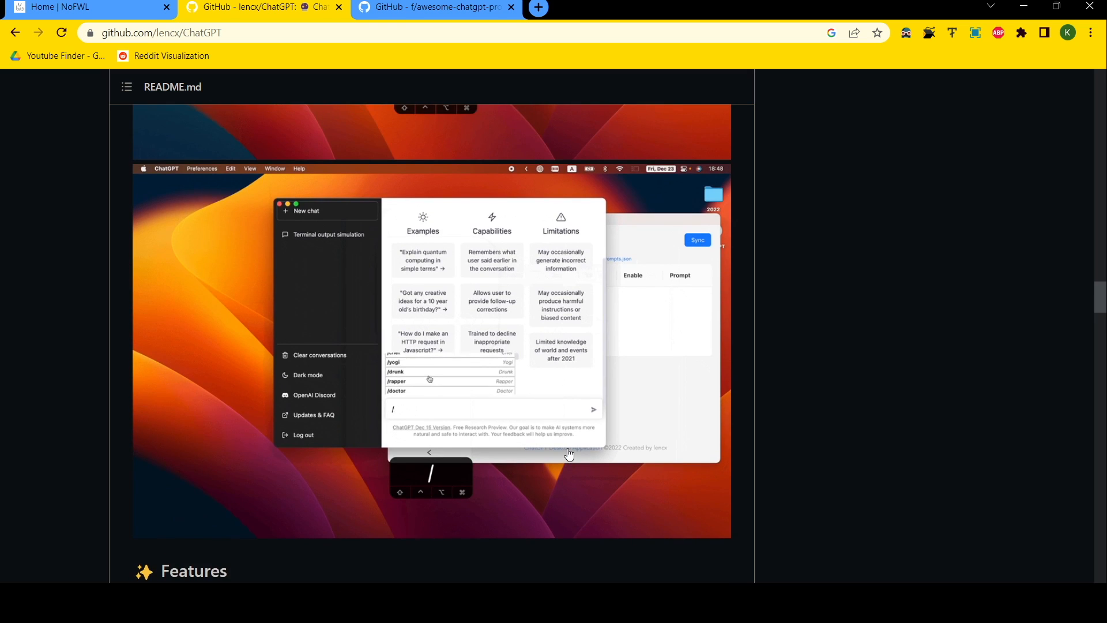
{"action": "scroll", "scroll_direction": "down", "scroll_amount": 3}
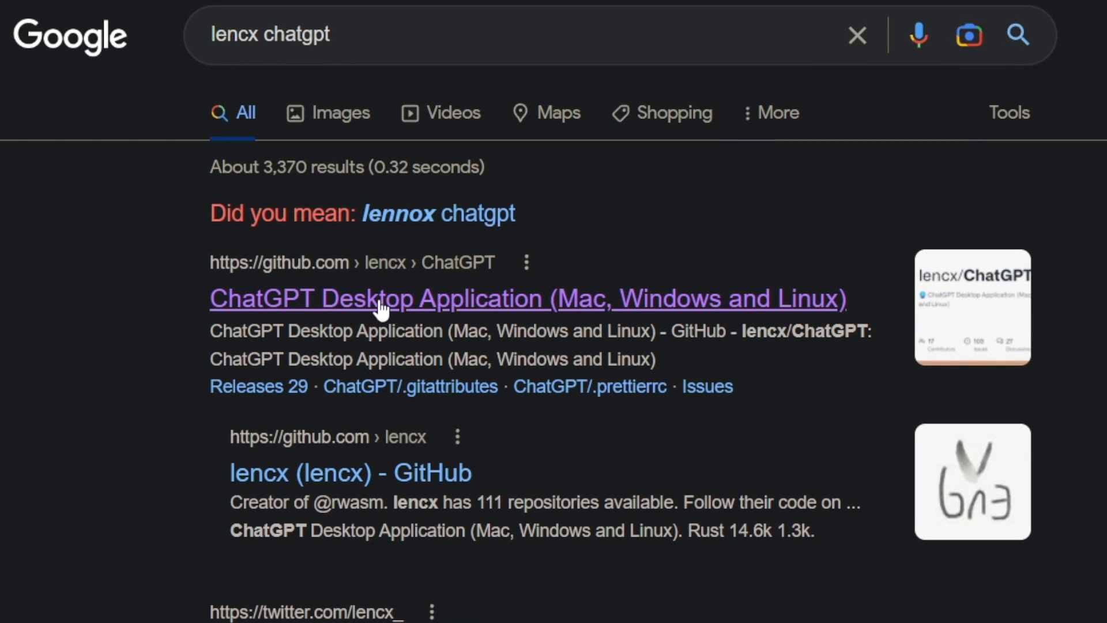
Open the lencx/ChatGPT repository's v0.10.3 release and scroll to its 12 assets
{"action": "left_click", "coordinate": [383, 298]}
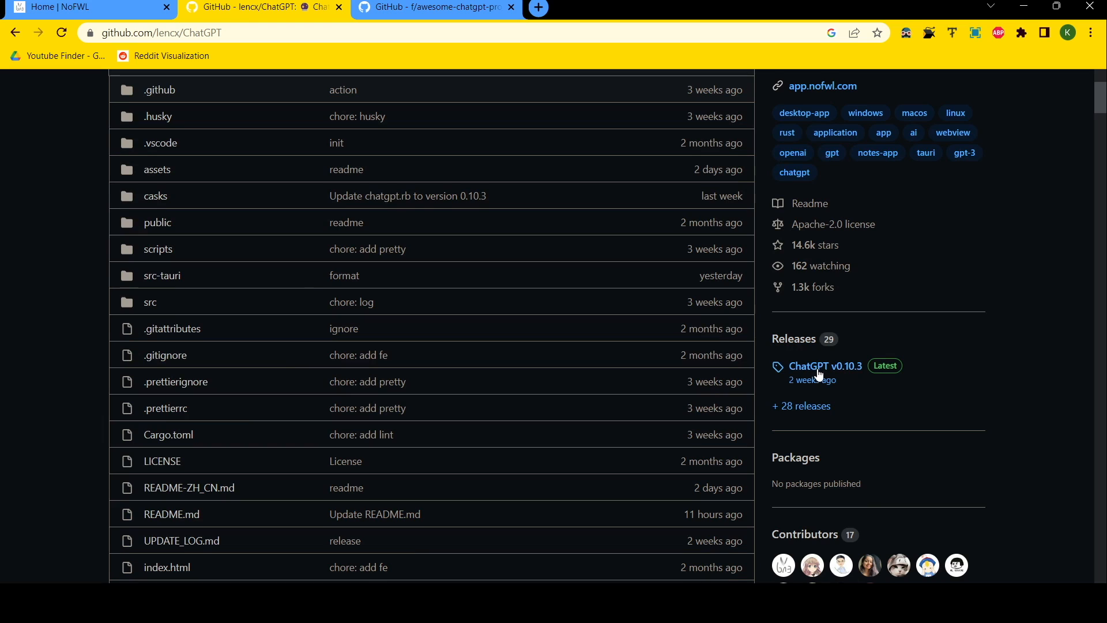
{"action": "left_click", "coordinate": [825, 366]}
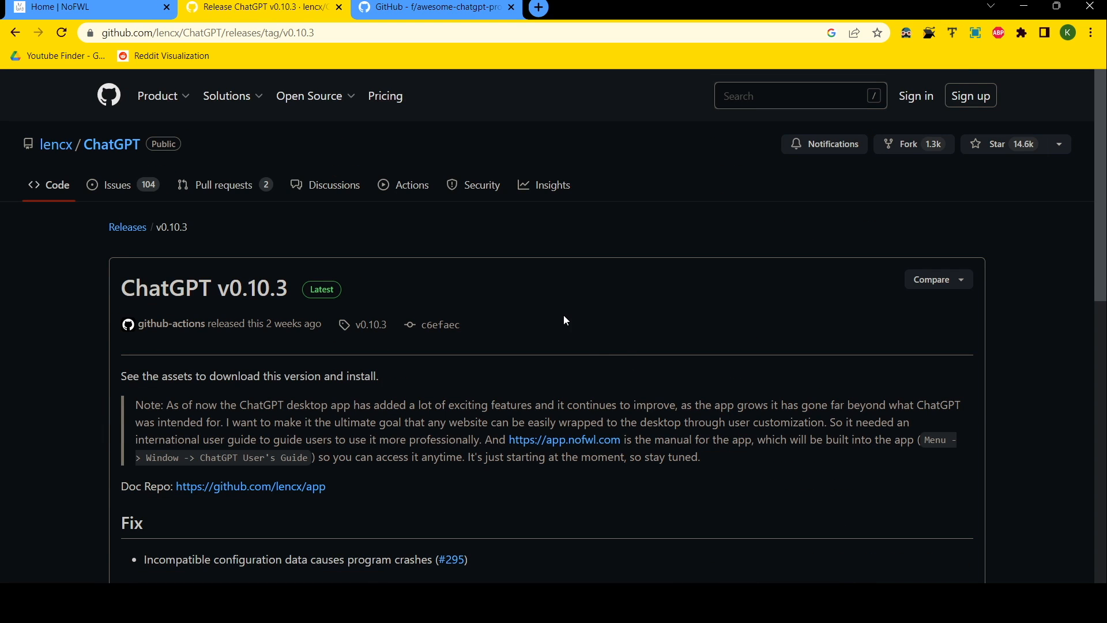
{"action": "scroll", "scroll_direction": "down", "scroll_amount": 3}
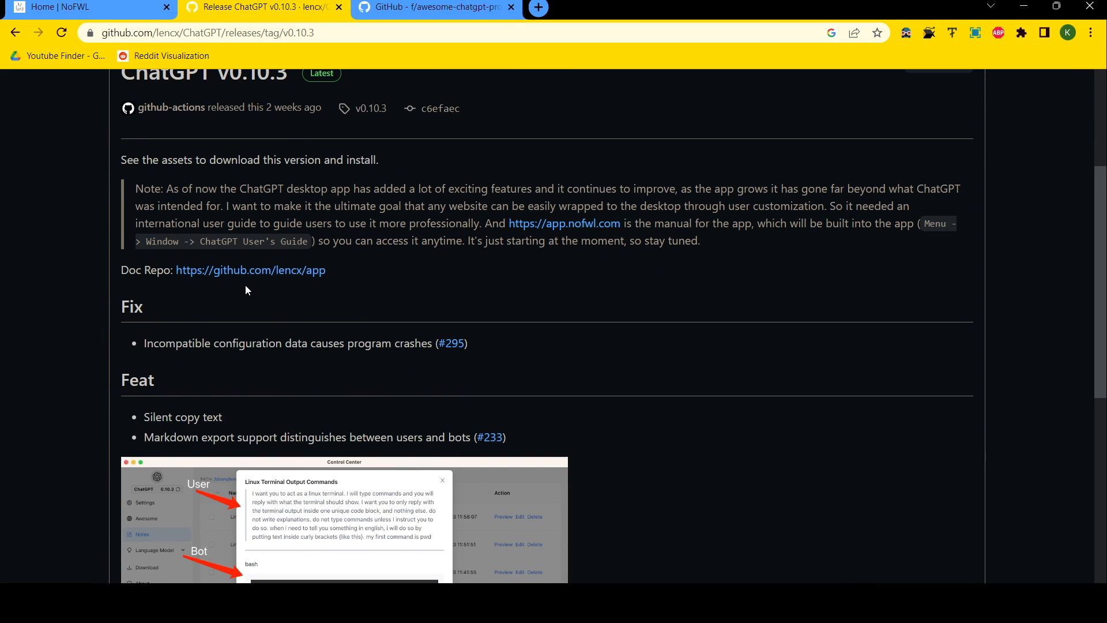
{"action": "scroll", "scroll_direction": "down", "scroll_amount": 3}
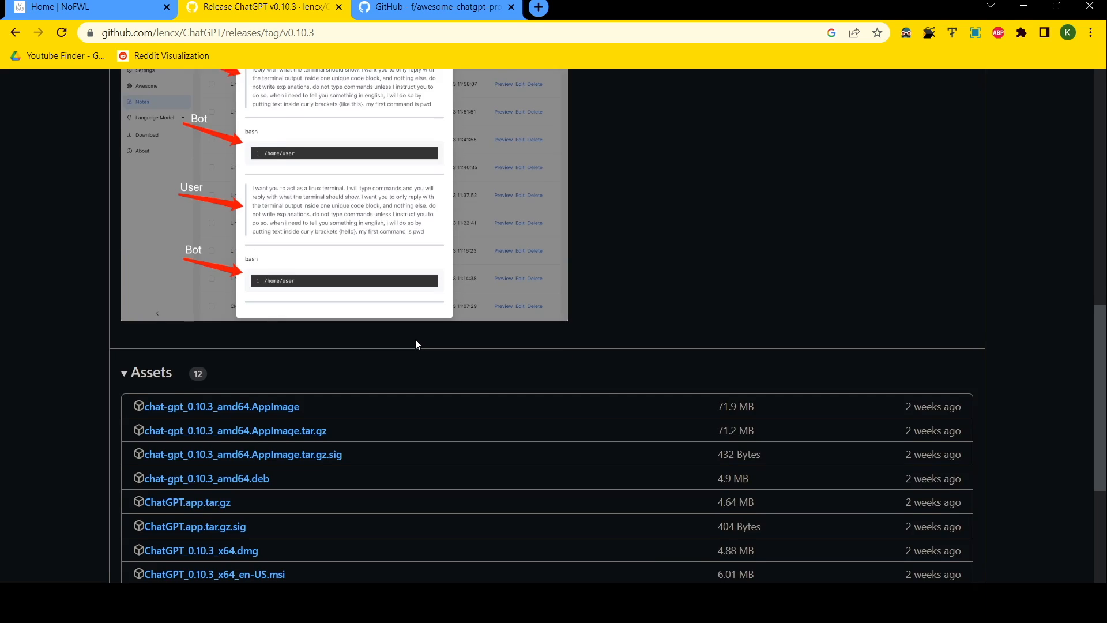